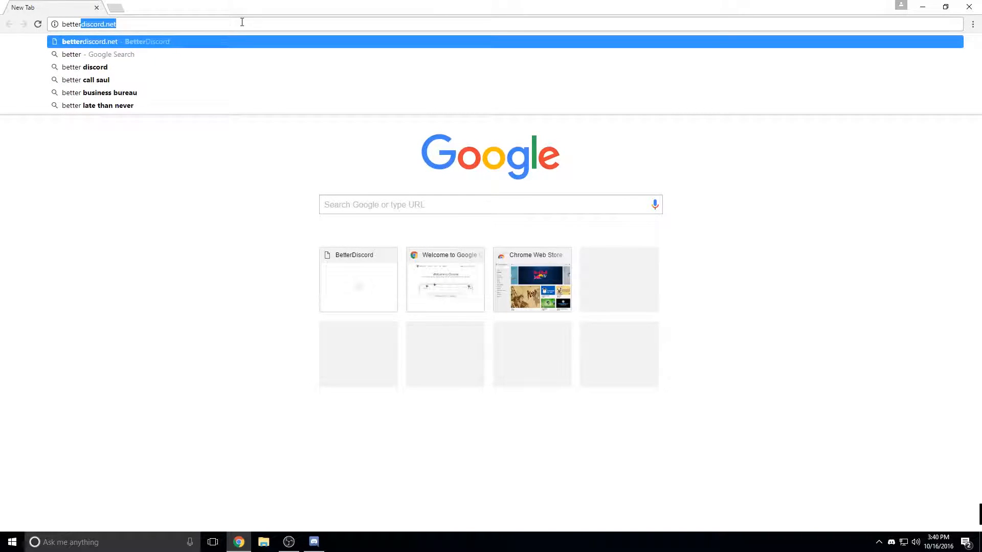
# - Go to betterdiscord.net and download the Windows version zip
pyautogui.press('Enter')
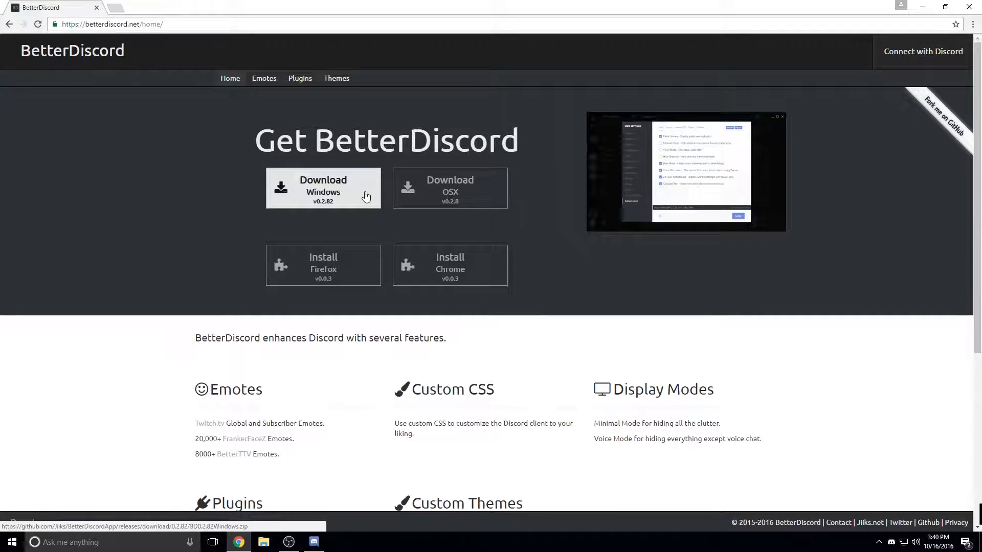
pyautogui.click(323, 188)
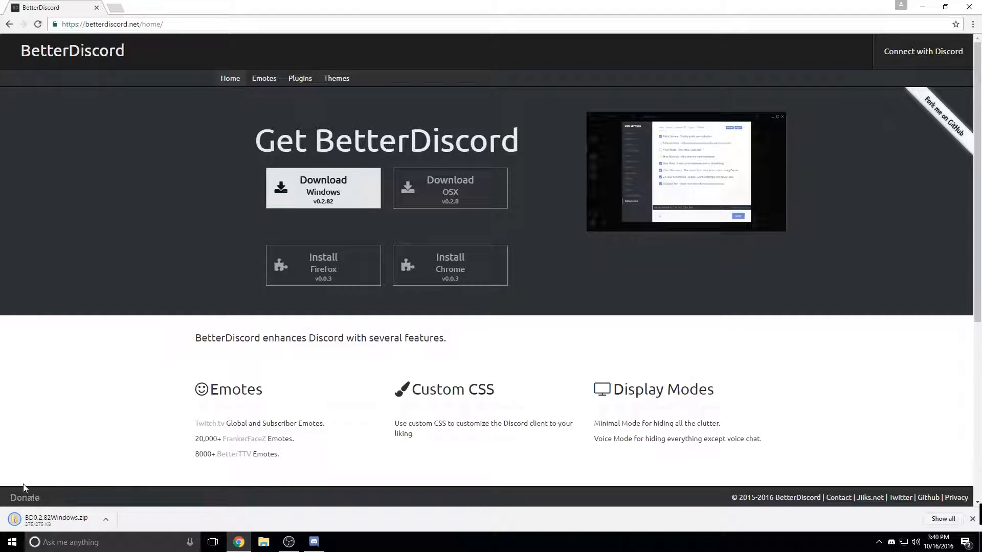
# - Extract the zip into BD0.2.82Windows in Downloads and launch BetterDiscordWI from there
pyautogui.click(55, 520)
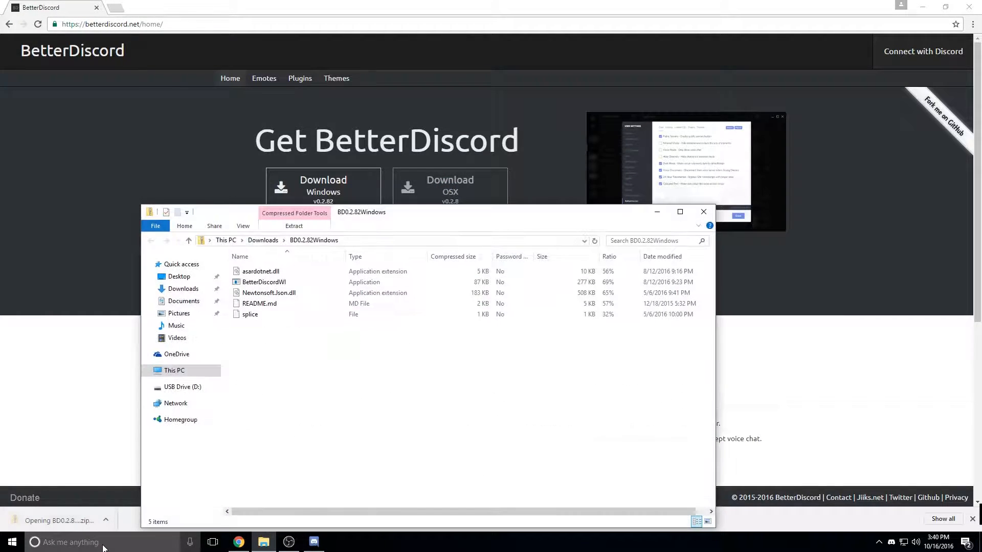
pyautogui.click(263, 282)
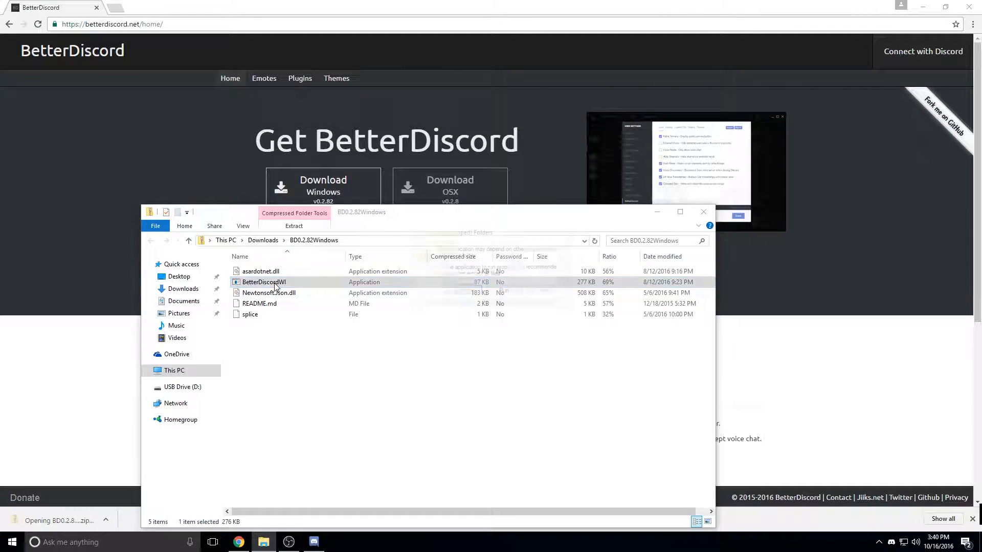
pyautogui.doubleClick(263, 282)
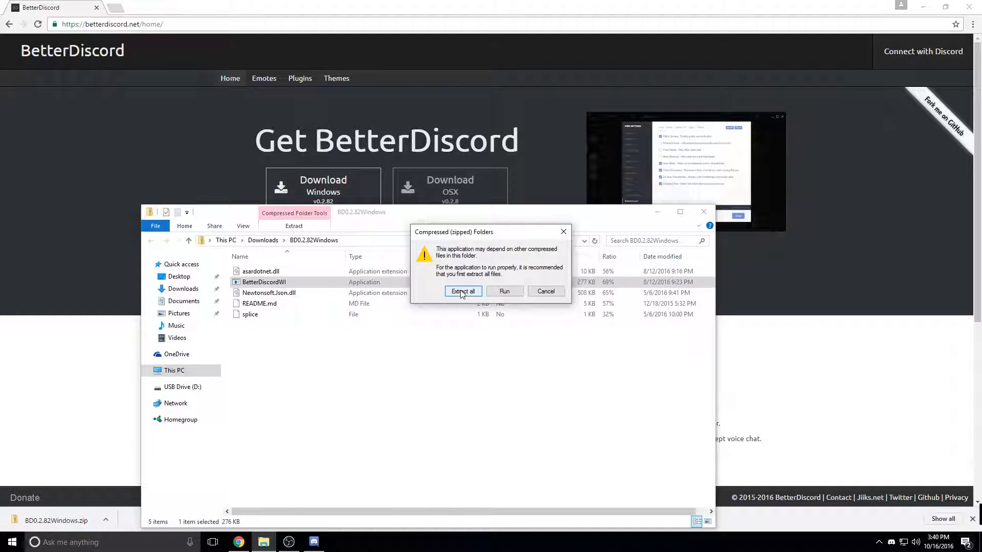
pyautogui.click(463, 291)
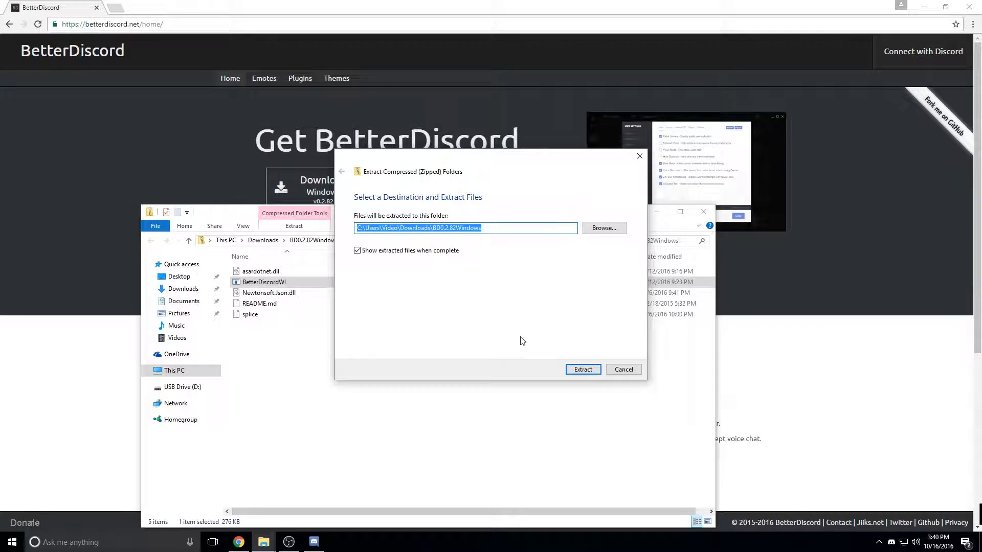
pyautogui.click(582, 370)
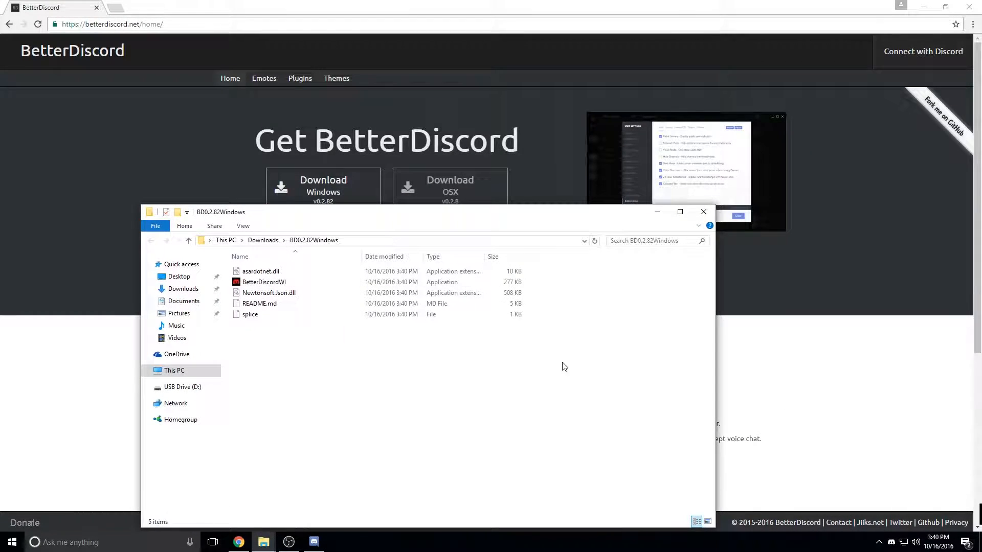
pyautogui.click(263, 282)
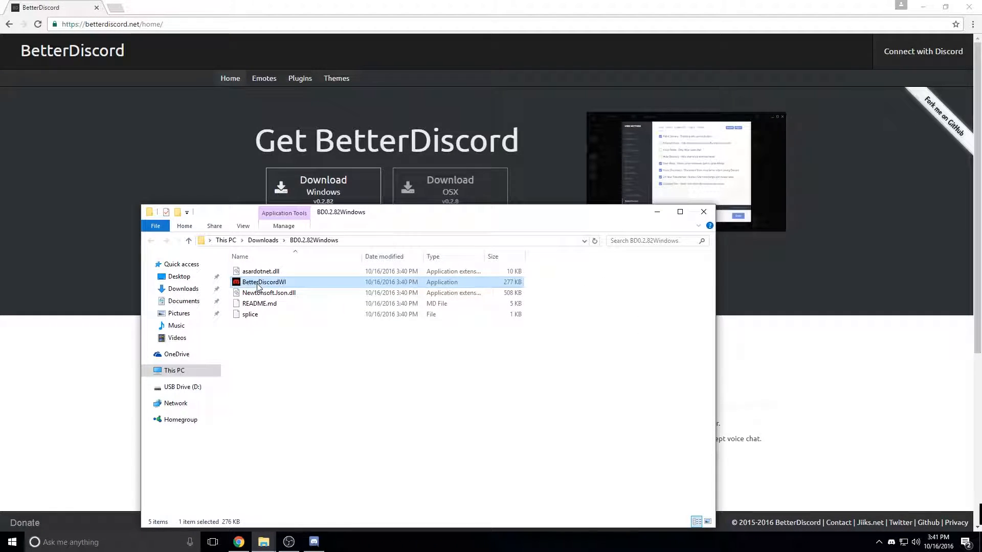
pyautogui.rightClick(263, 282)
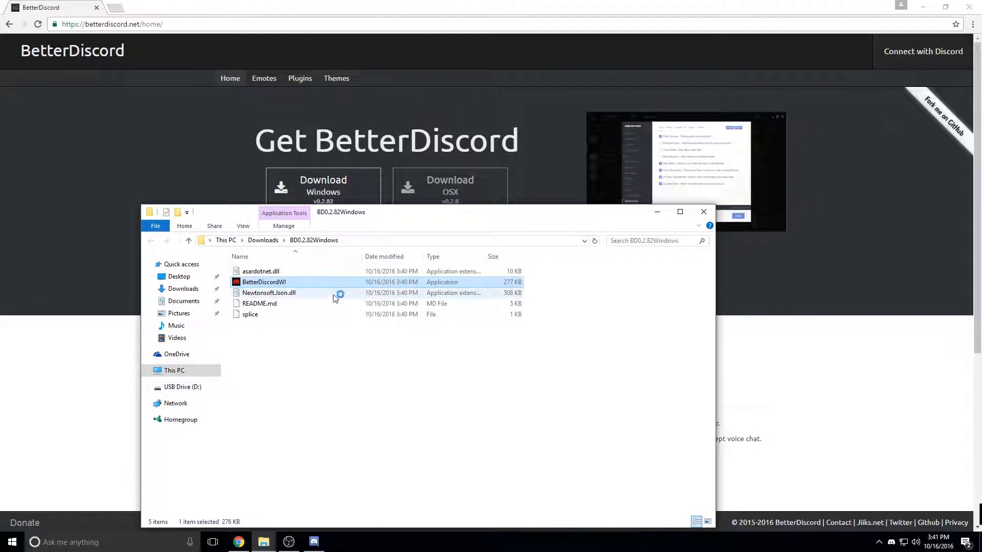
# - Install BetterDiscord into Discord, finishing with 0 errors, and close the installer
pyautogui.doubleClick(263, 281)
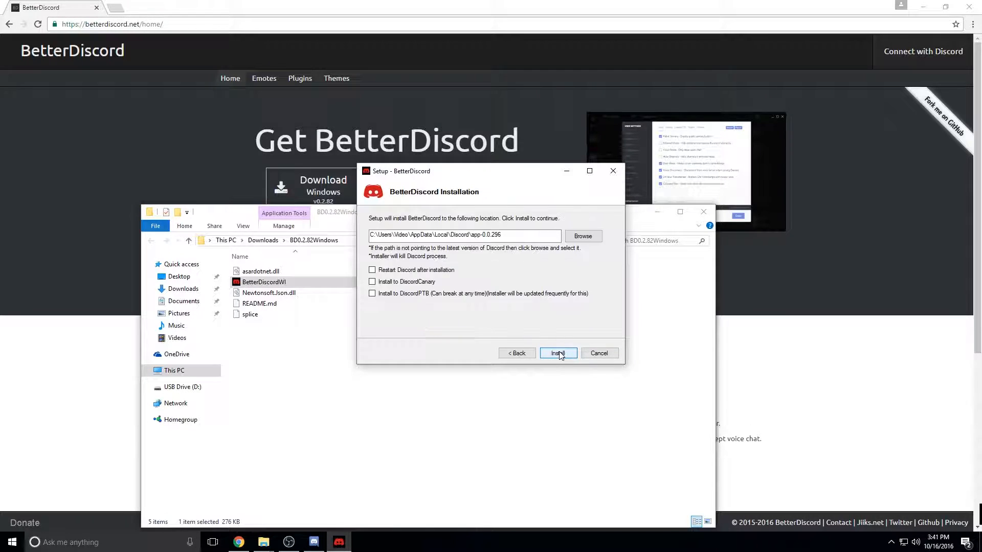
pyautogui.click(557, 354)
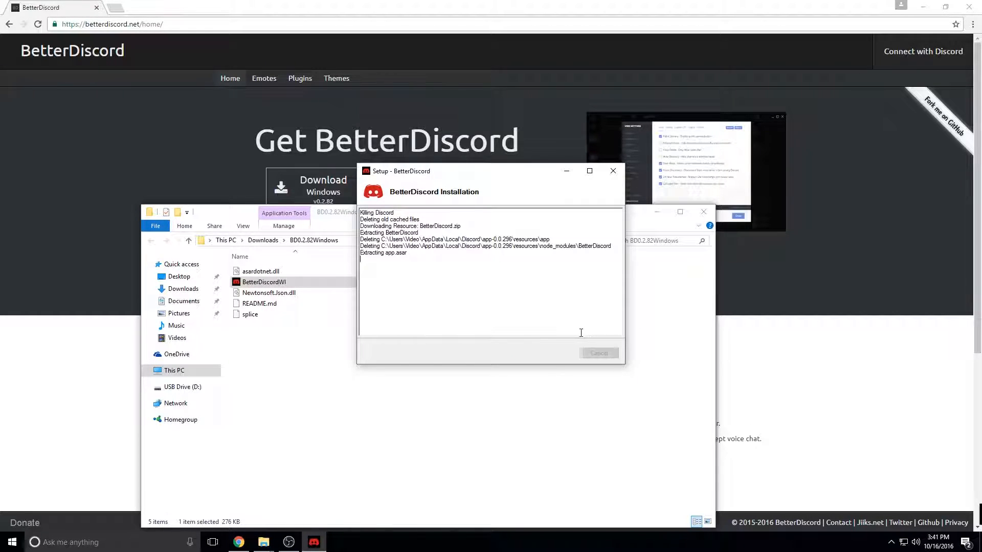
pyautogui.moveTo(468, 271)
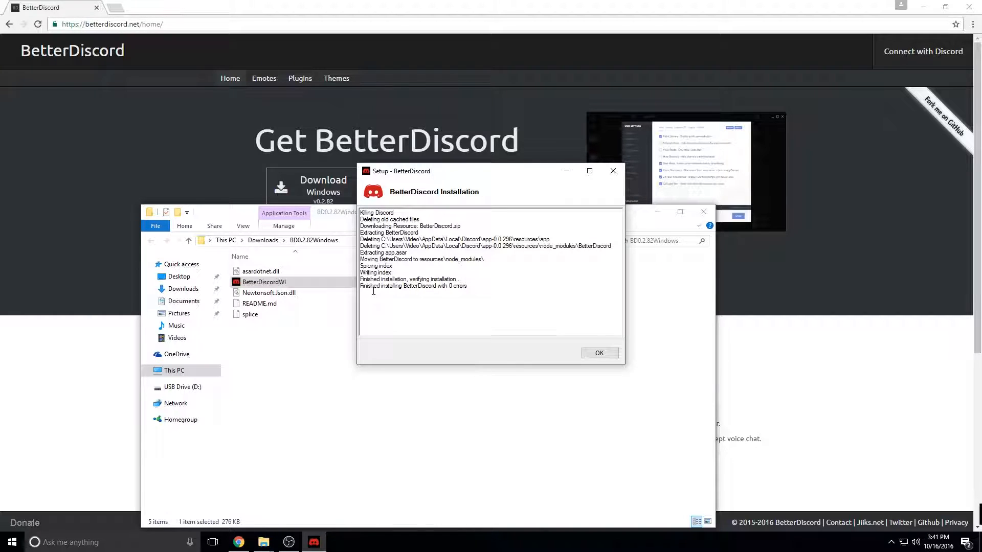
pyautogui.click(598, 352)
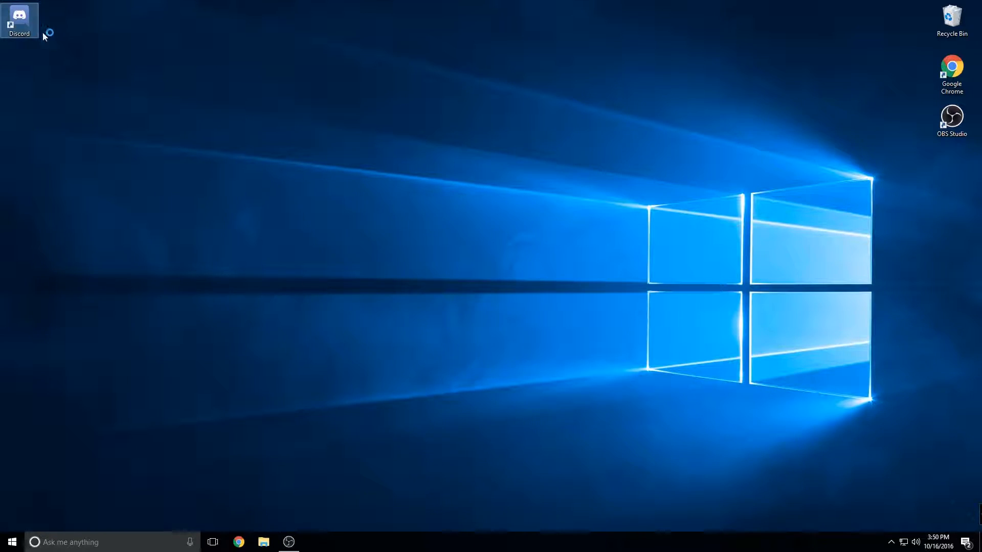
# - Launch Discord from the desktop shortcut and disable Streamer Mode
pyautogui.doubleClick(19, 19)
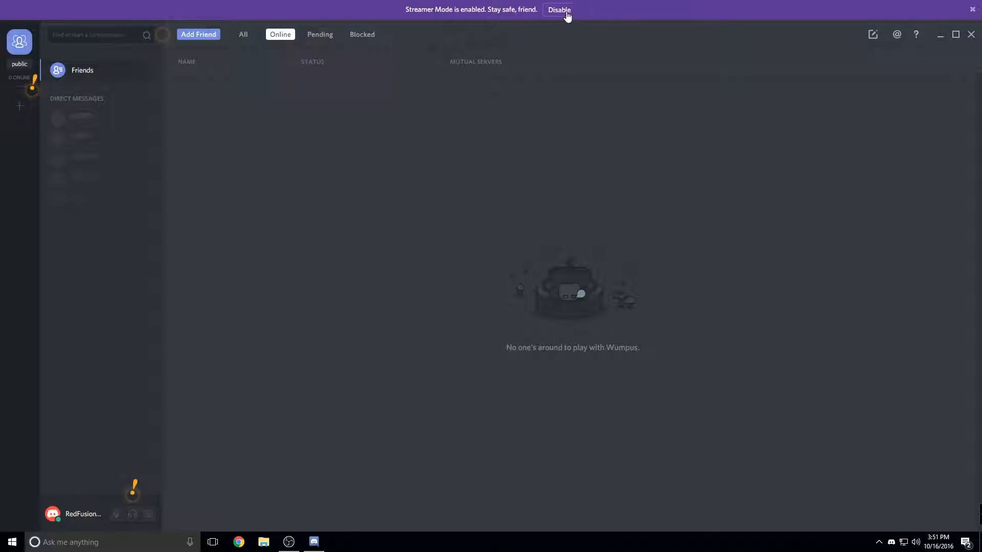
pyautogui.click(558, 9)
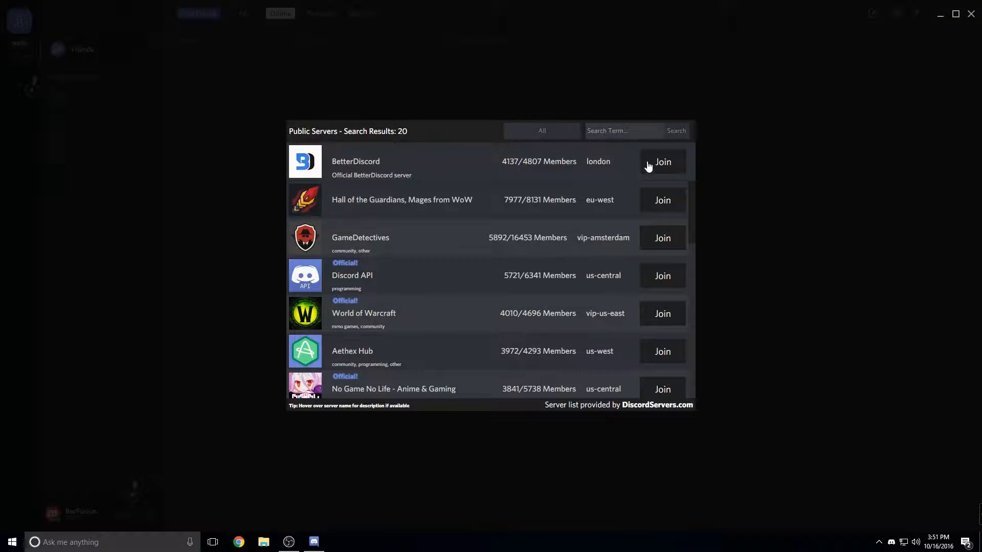
# - Join the BetterDiscord server and post the permission code in #welcome
pyautogui.click(662, 162)
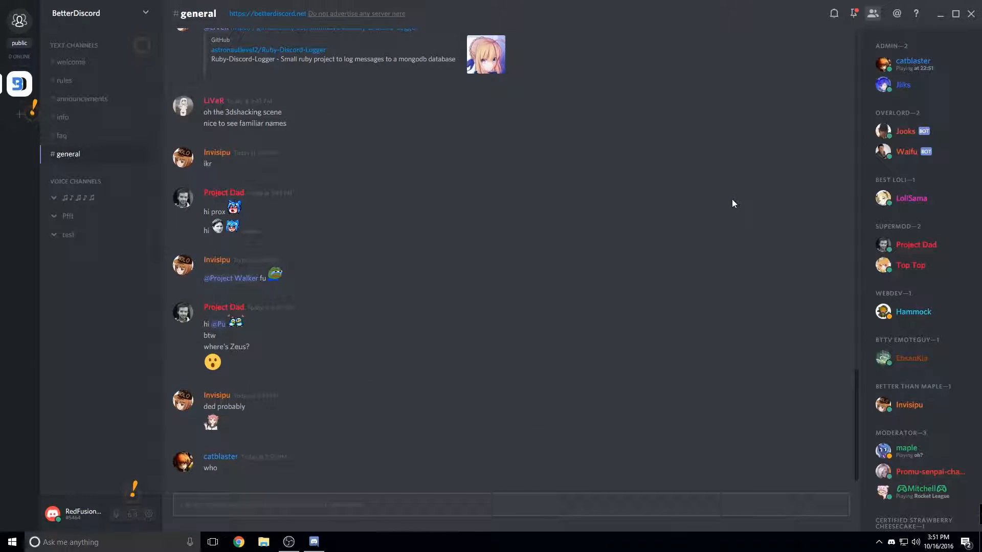
pyautogui.moveTo(70, 62)
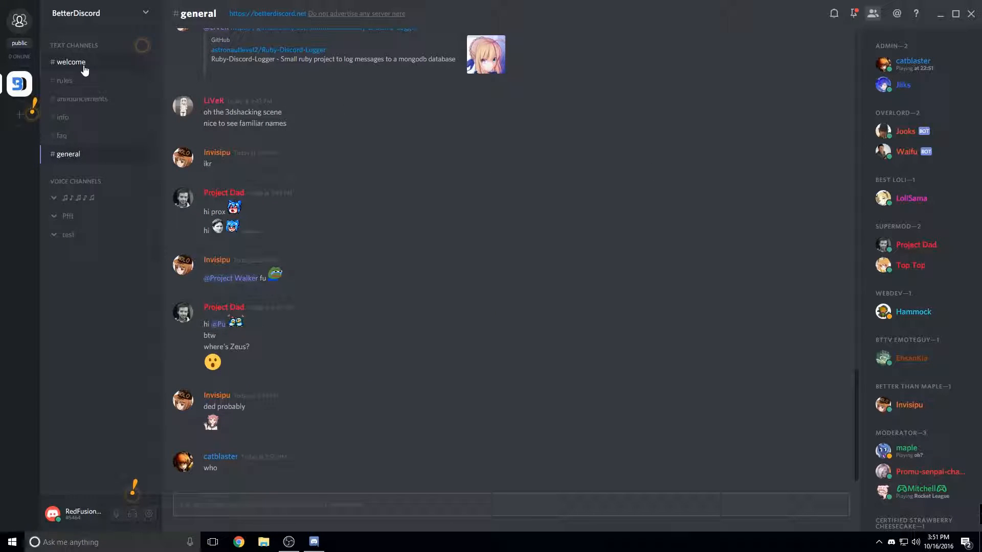
pyautogui.click(70, 62)
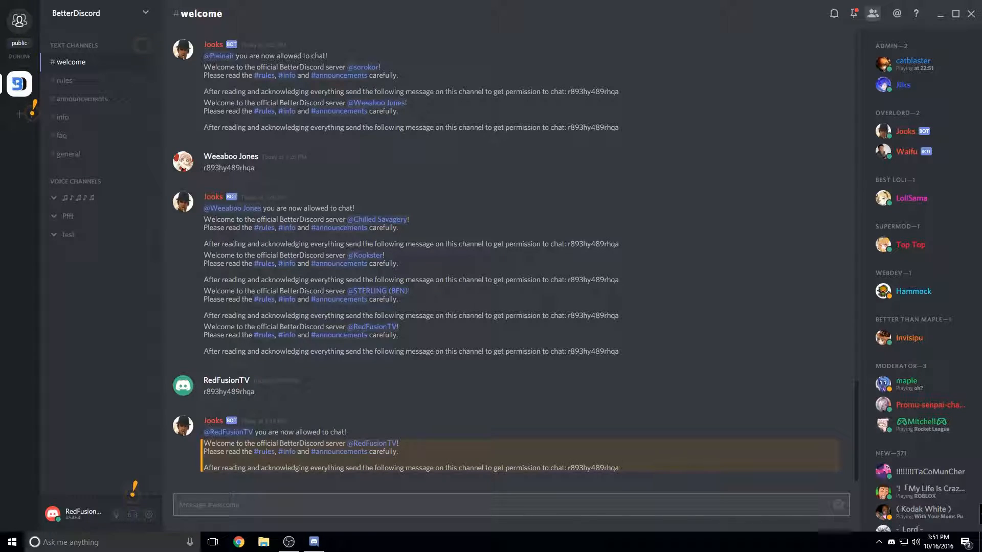
pyautogui.doubleClick(585, 468)
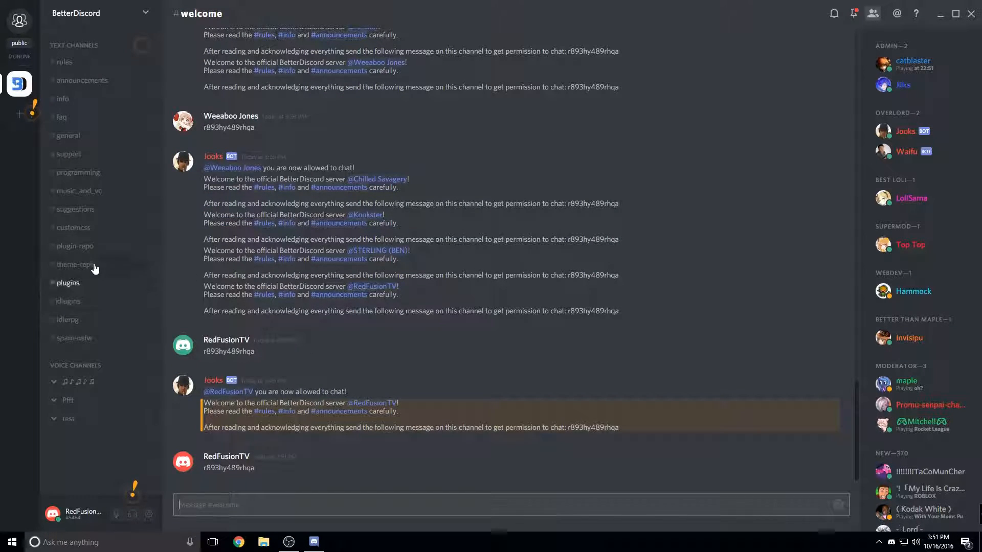
pyautogui.moveTo(109, 246)
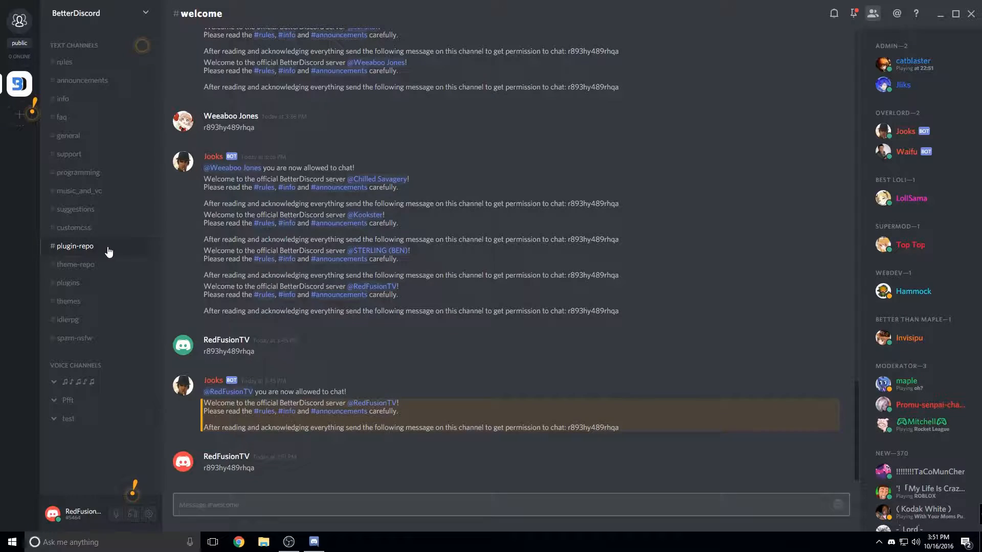
# - Open #plugin-repo and scroll up through the posted plugins and download links
pyautogui.click(74, 245)
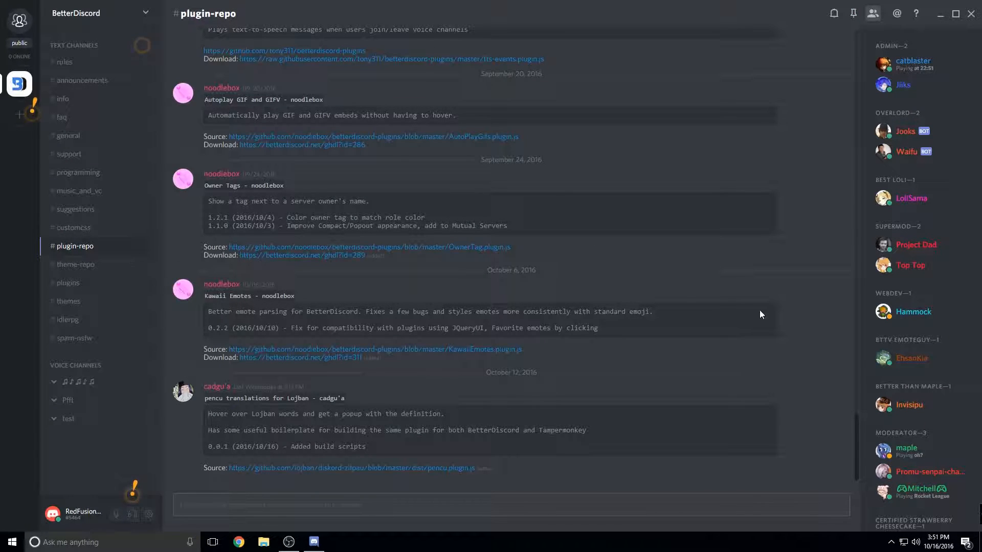
pyautogui.moveTo(602, 311)
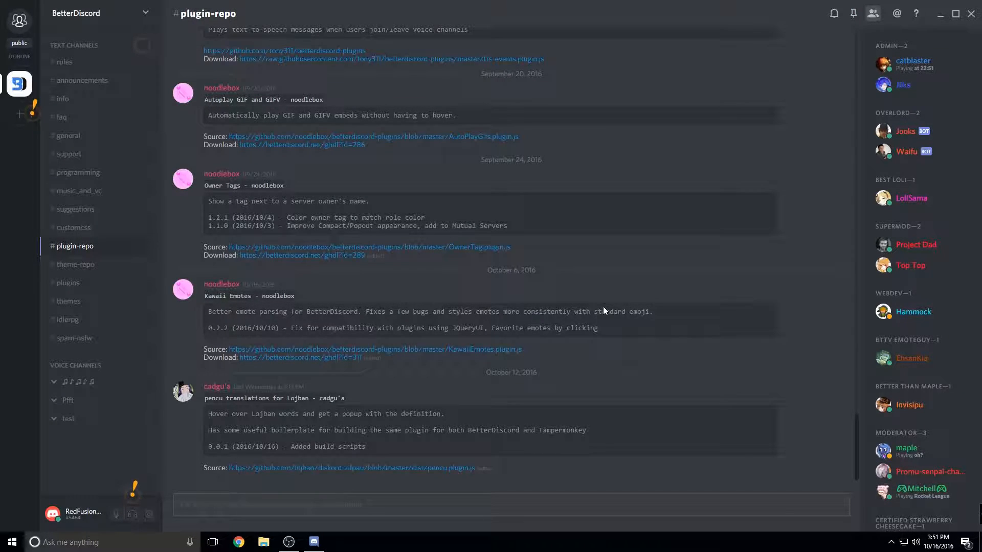
pyautogui.scroll(3)
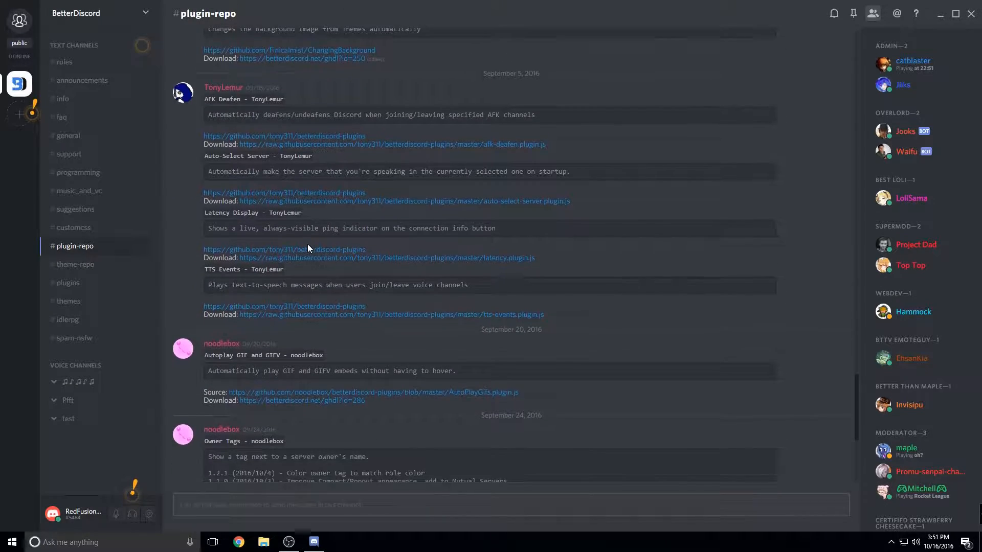
pyautogui.scroll(3)
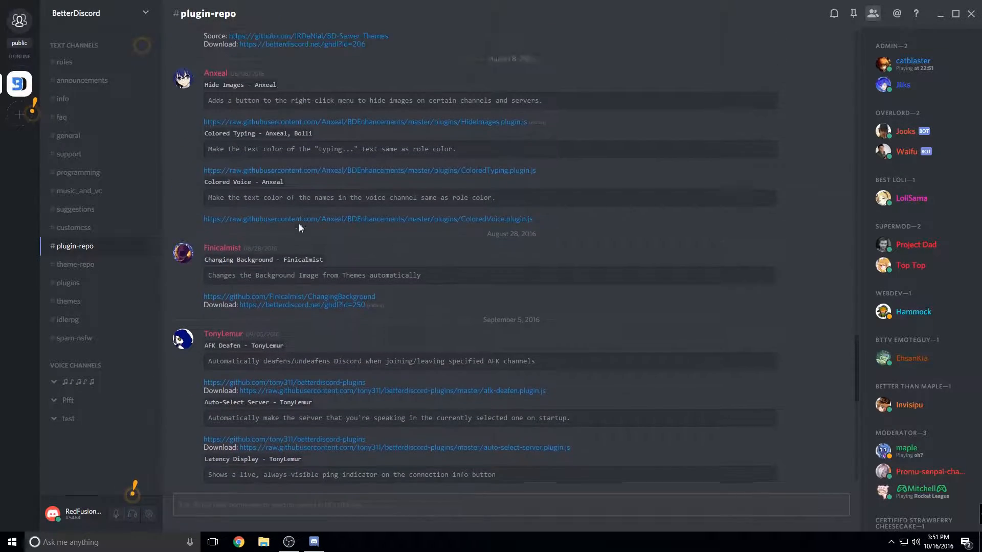
pyautogui.scroll(3)
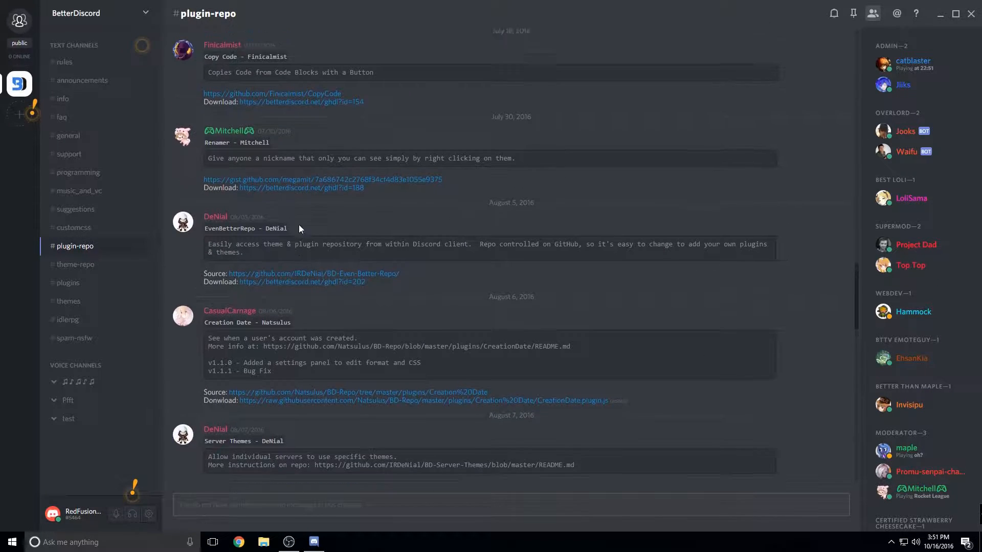
pyautogui.scroll(3)
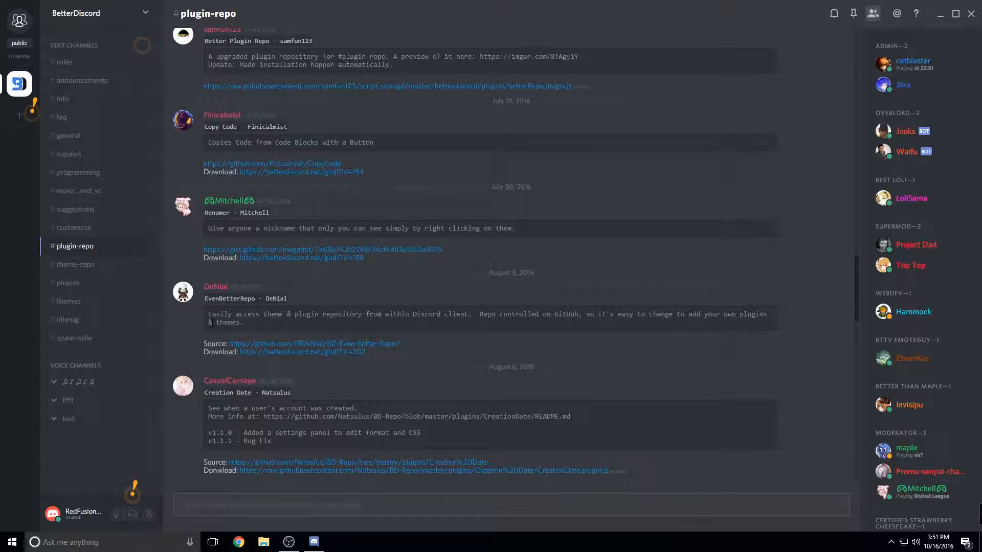
pyautogui.moveTo(279, 307)
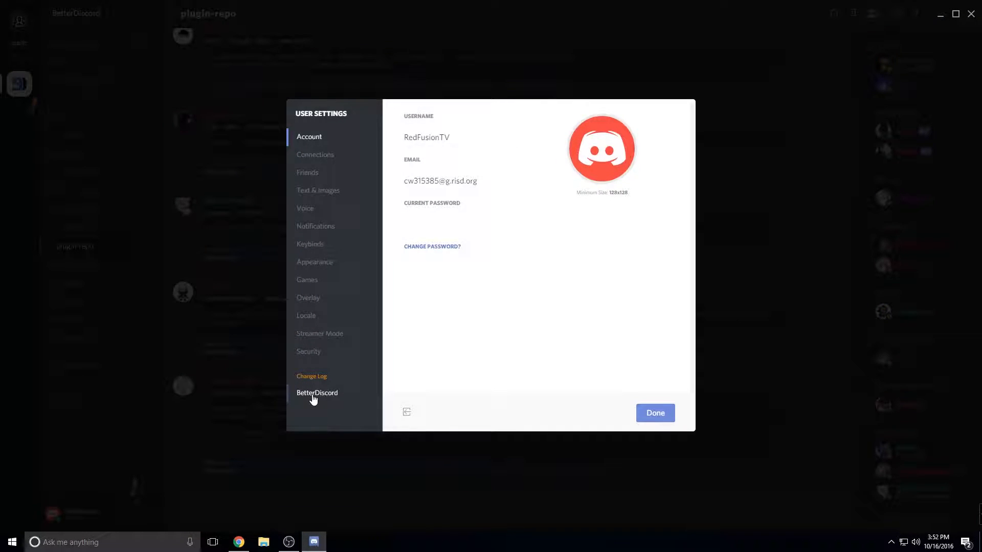
# - View BetterDiscord's Plugins tab and check that the plugins folder is empty
pyautogui.click(317, 392)
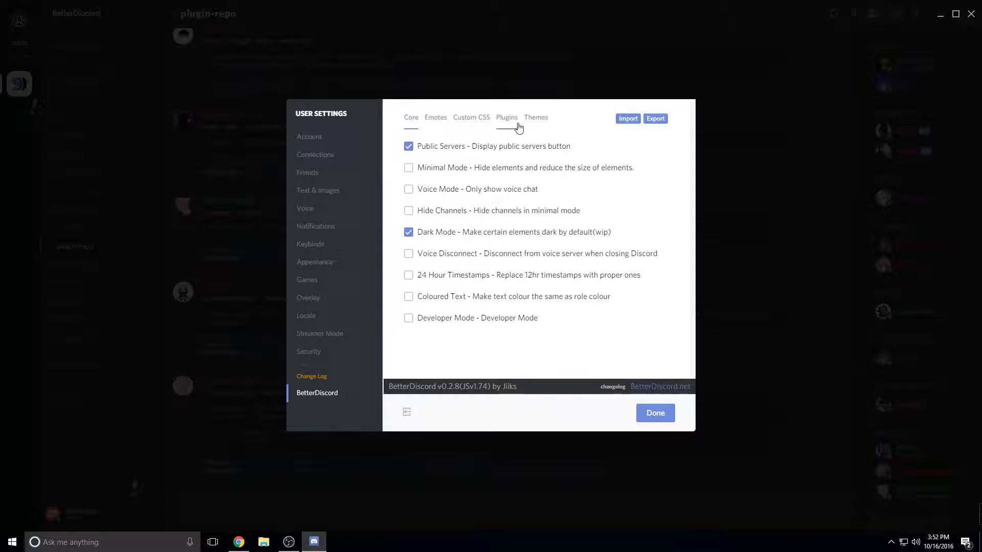
pyautogui.click(507, 117)
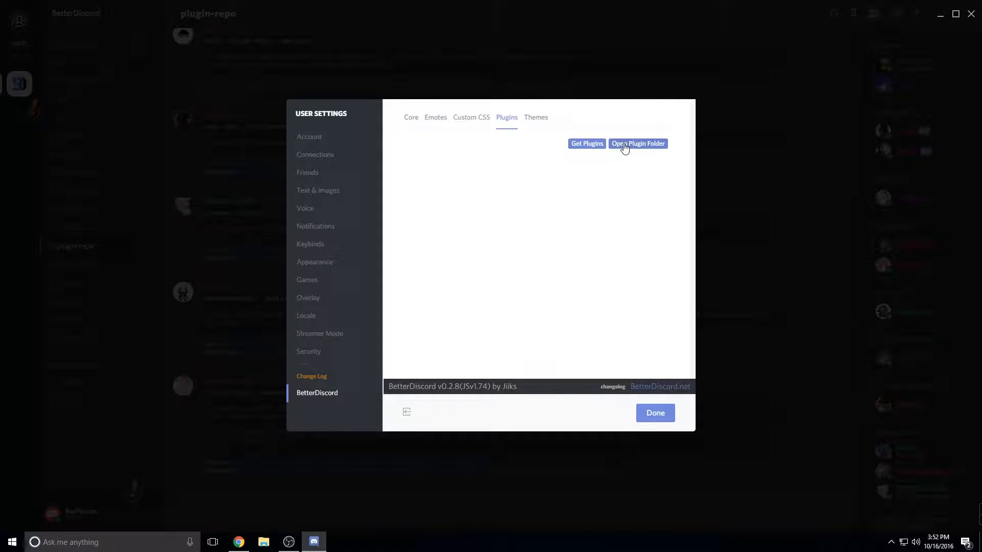
pyautogui.click(638, 143)
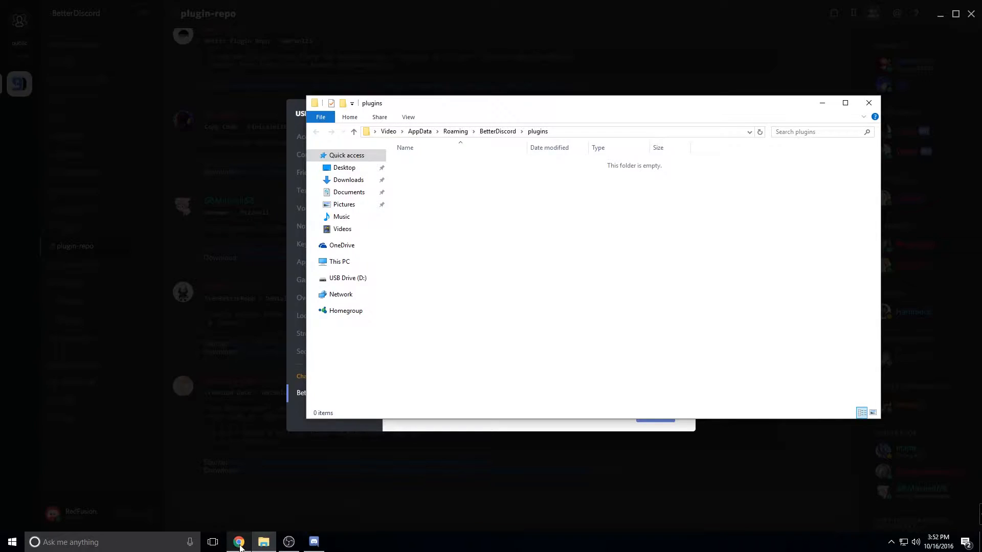
pyautogui.click(237, 542)
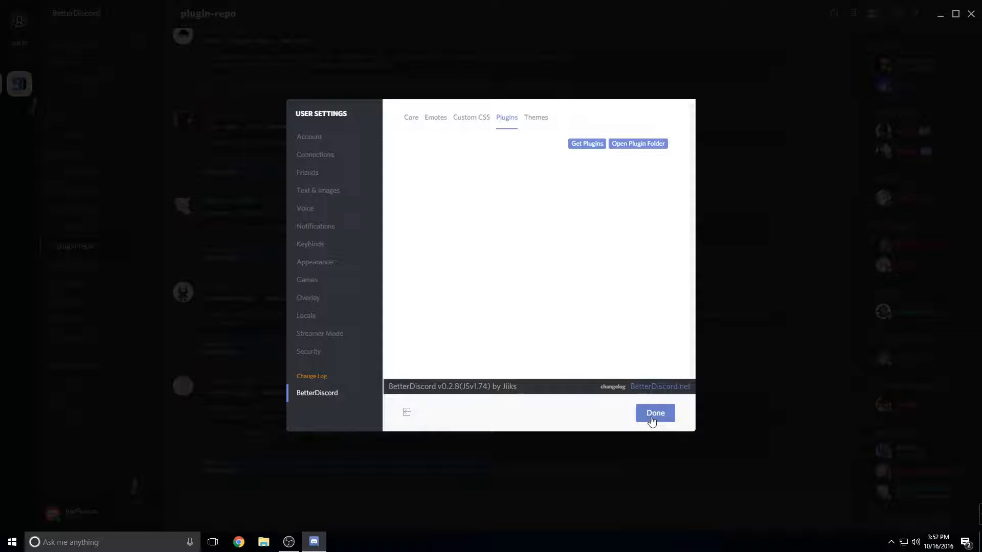
# - Close User Settings and quit Discord from its system tray icon
pyautogui.click(655, 412)
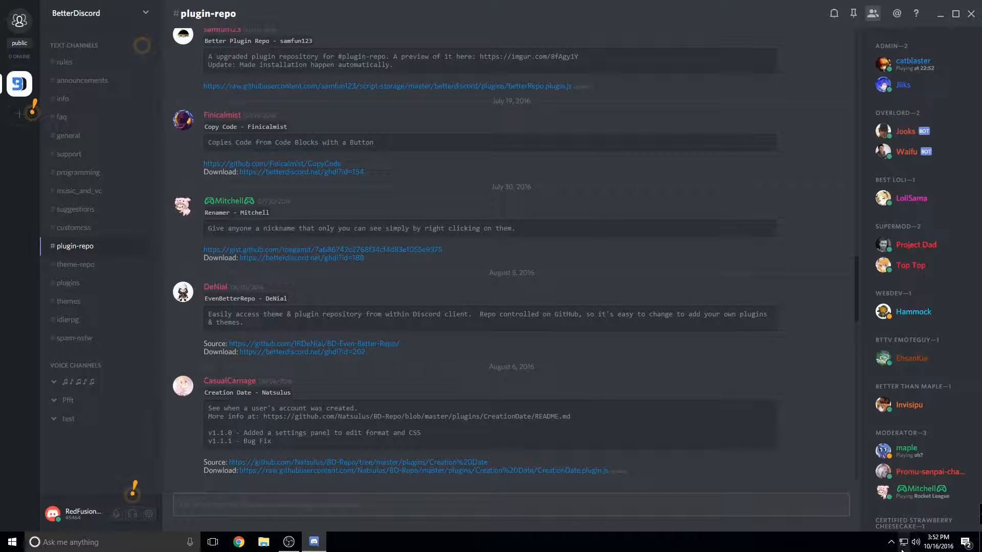
pyautogui.moveTo(834, 332)
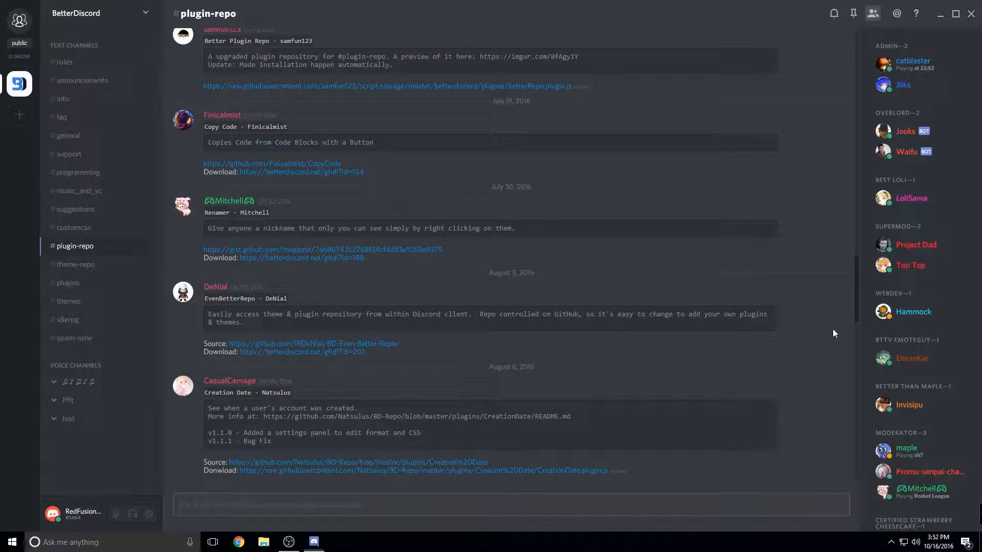
pyautogui.click(892, 542)
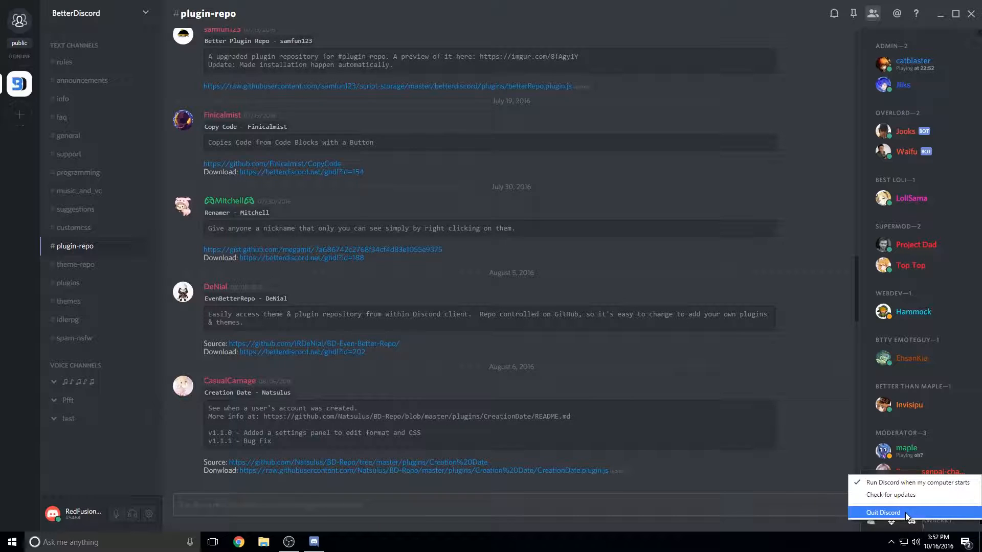
pyautogui.click(884, 512)
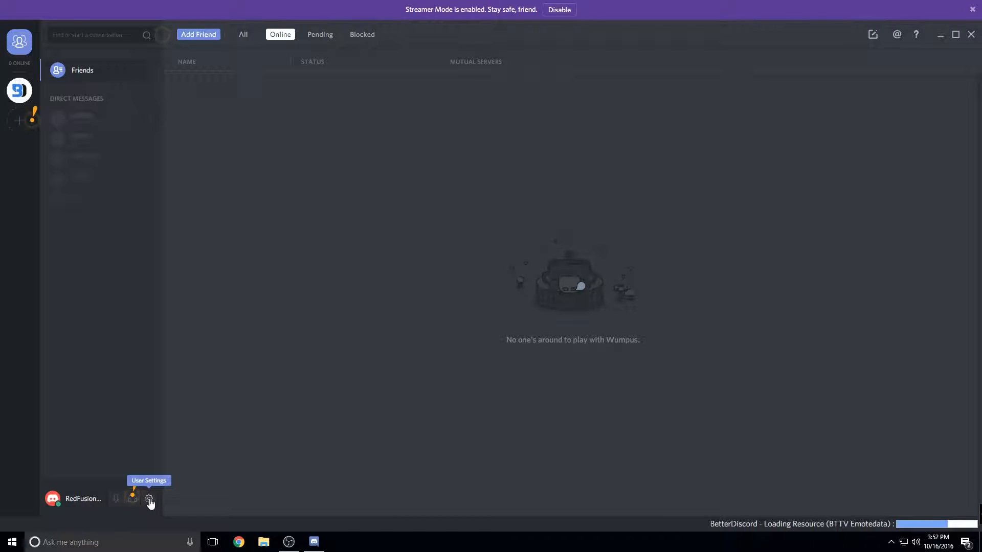
# - Enable Even Better Repo under User Settings > BetterDiscord > Plugins
pyautogui.click(149, 499)
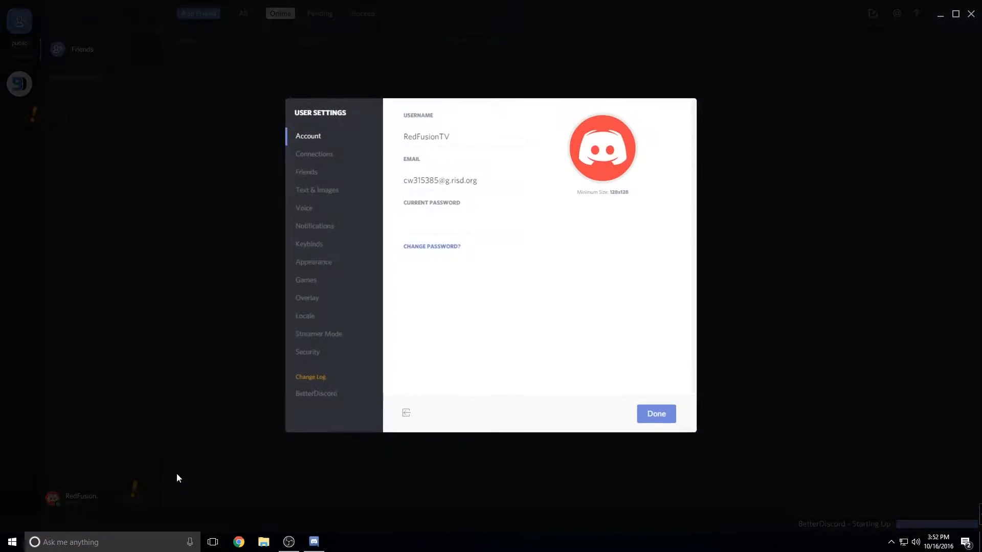
pyautogui.click(316, 393)
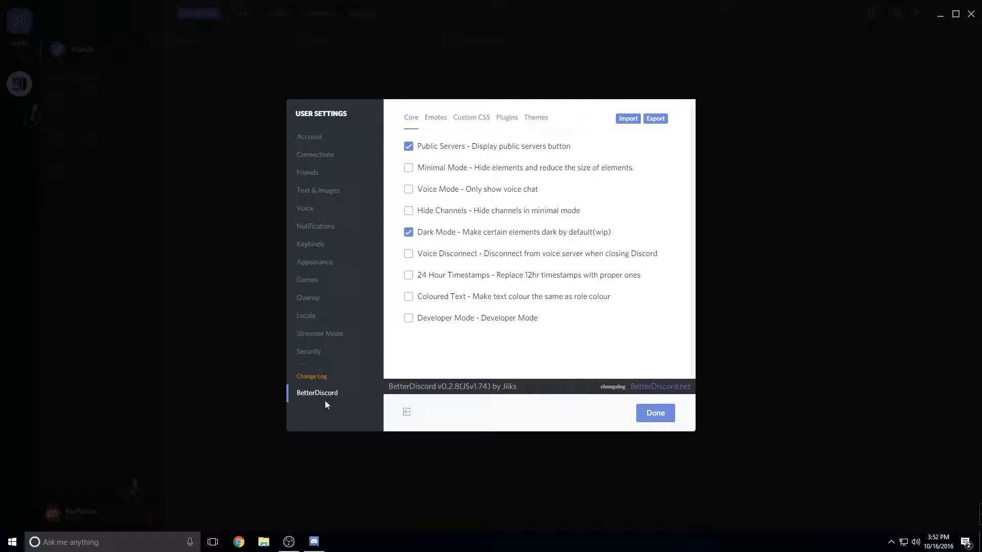
pyautogui.click(506, 117)
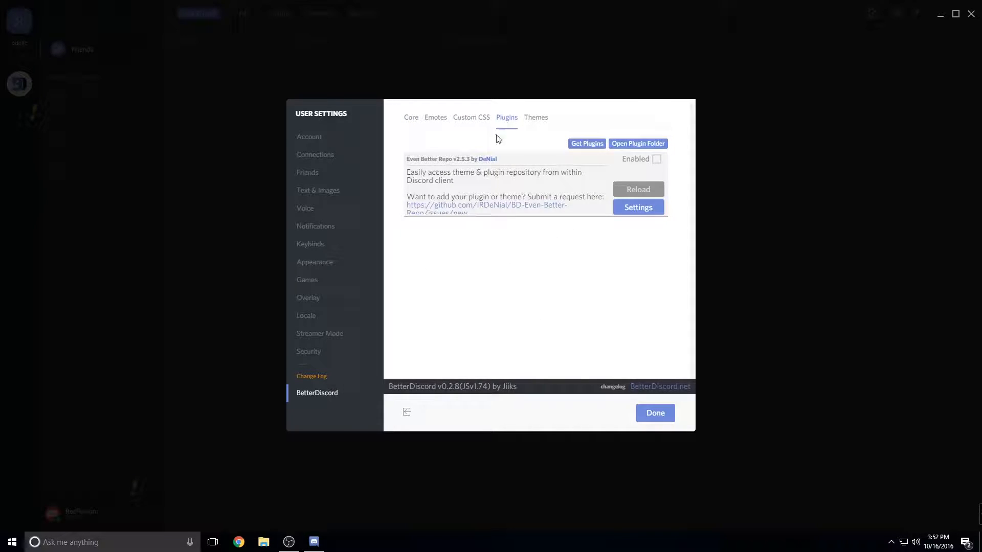
pyautogui.click(656, 158)
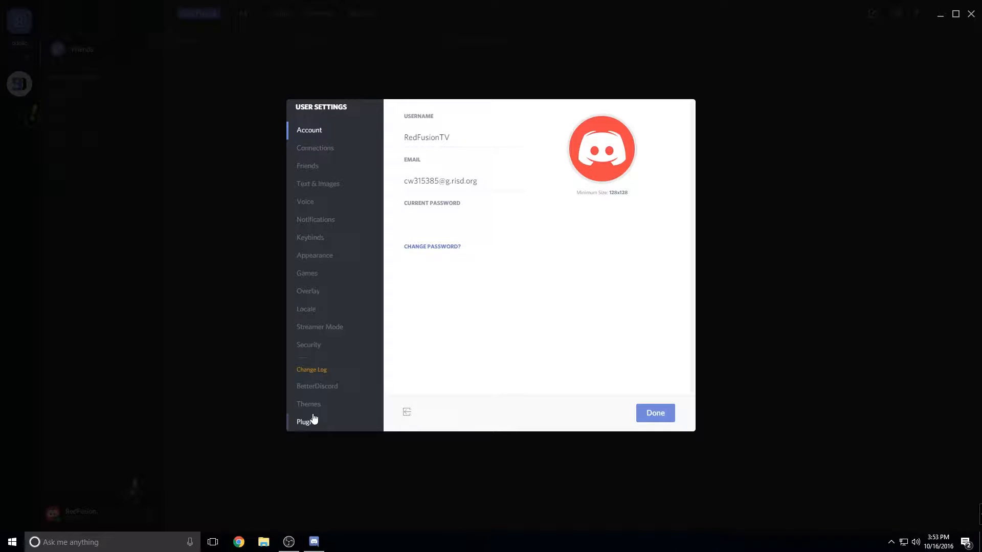
# - Scroll the repo's Plugins catalog down to Digital Clock, then switch to the Themes catalog
pyautogui.click(307, 421)
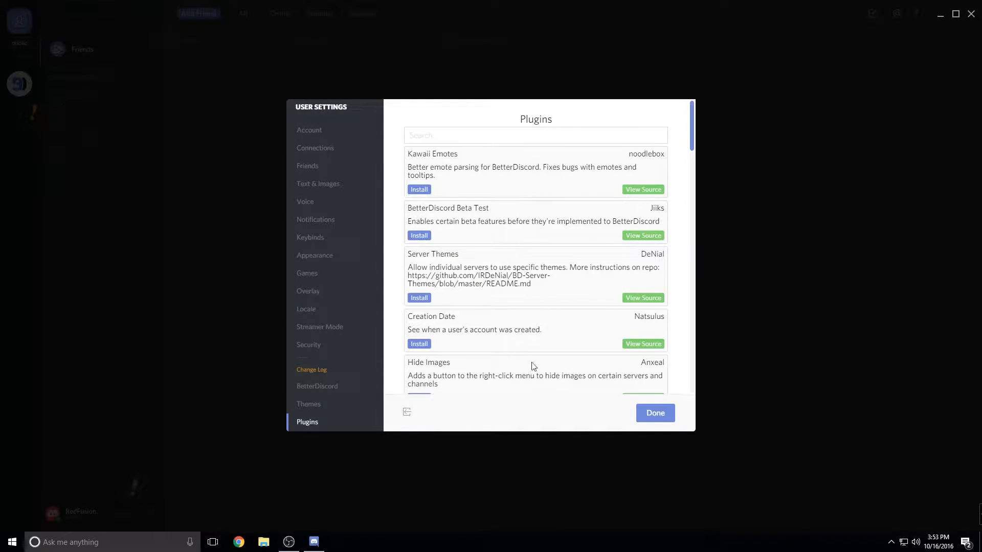
pyautogui.scroll(-3)
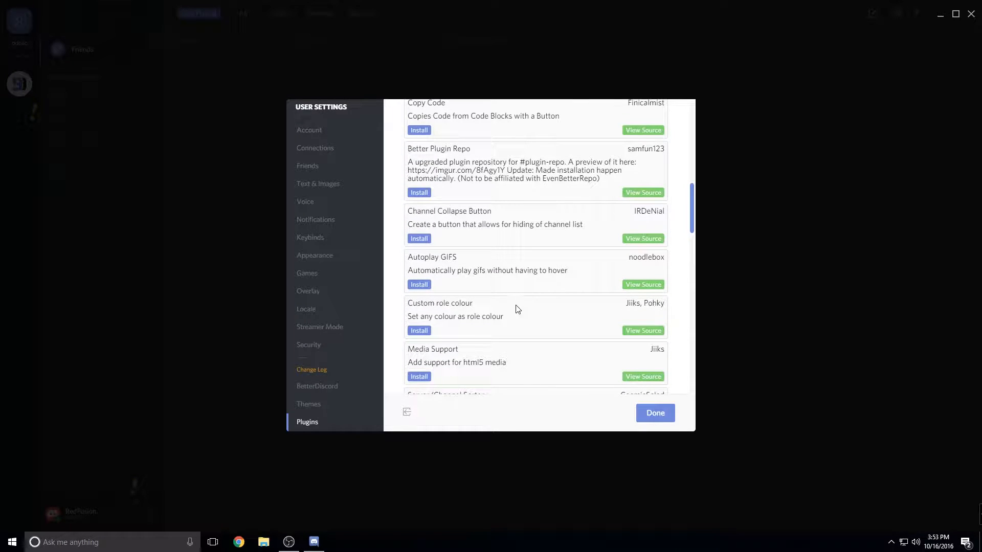
pyautogui.scroll(-3)
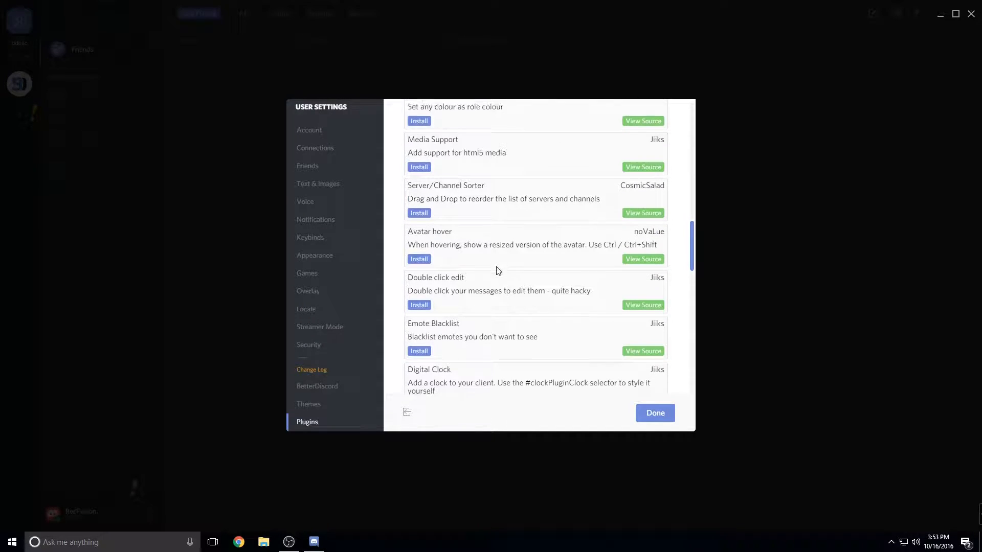
pyautogui.scroll(-3)
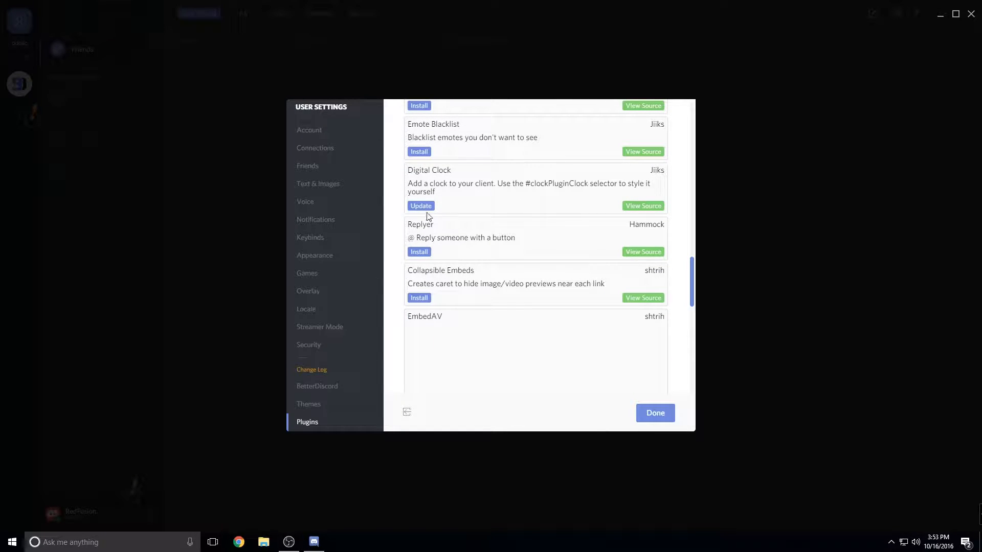
pyautogui.scroll(-3)
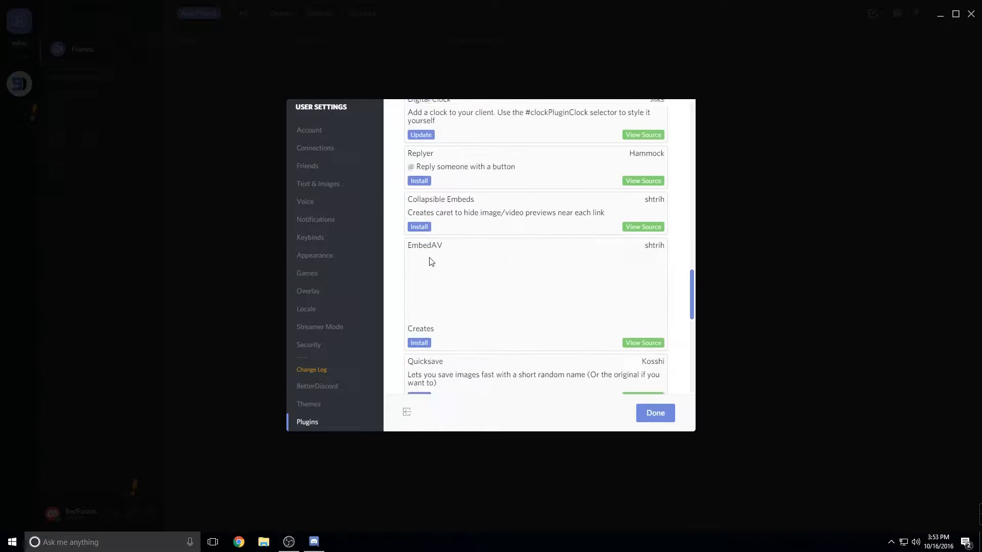
pyautogui.scroll(-3)
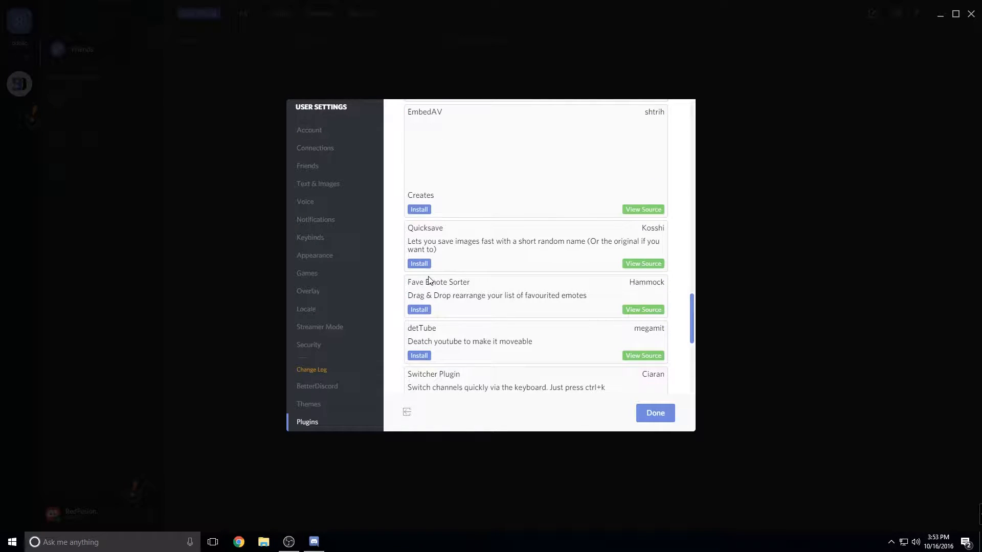
pyautogui.click(308, 404)
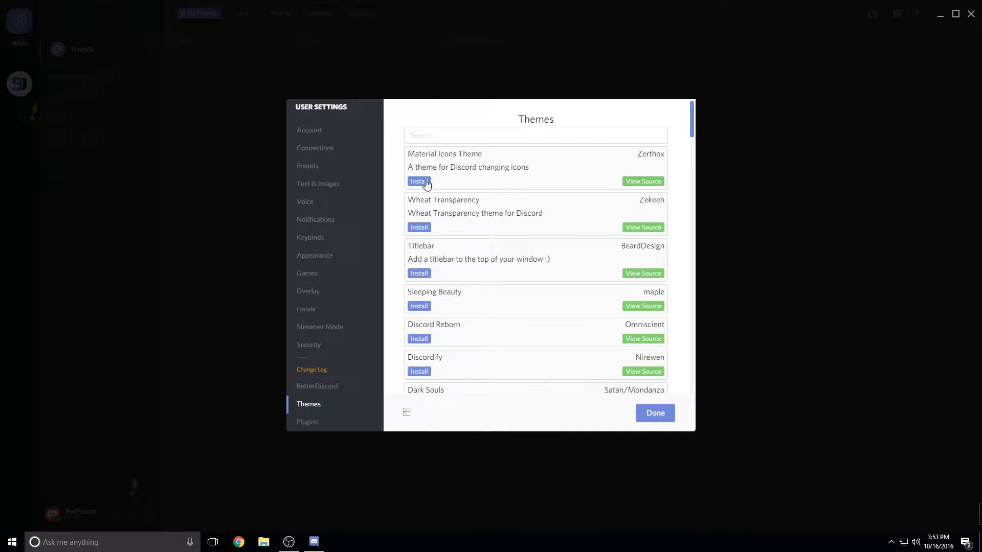
# - Install the Discord Reborn theme from the Themes catalog, glance at Plugins, then close settings
pyautogui.scroll(-3)
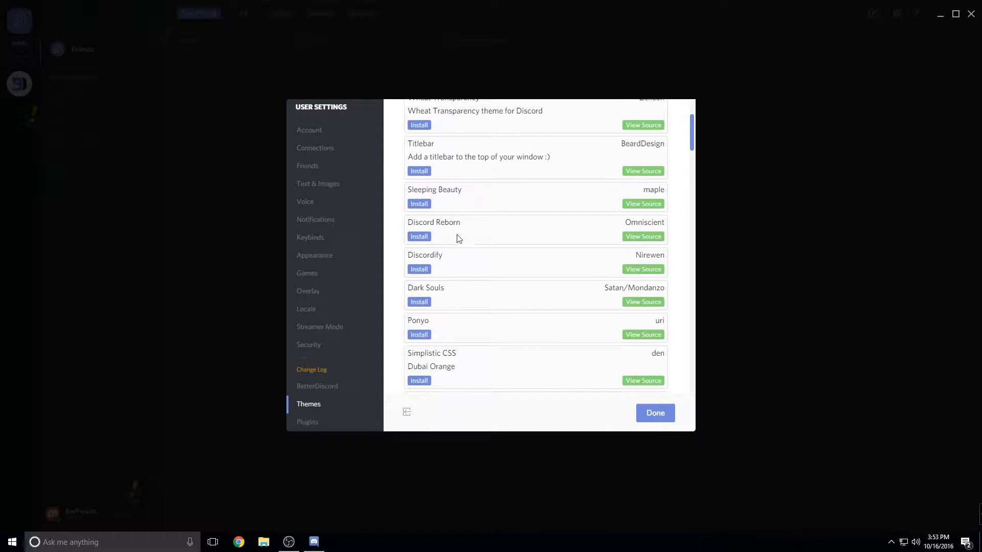
pyautogui.scroll(-3)
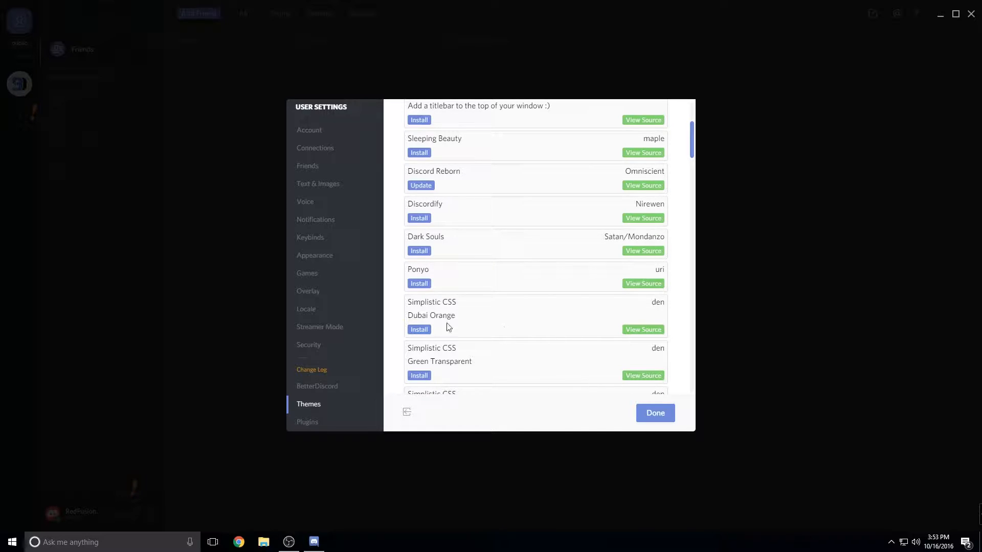
pyautogui.click(307, 422)
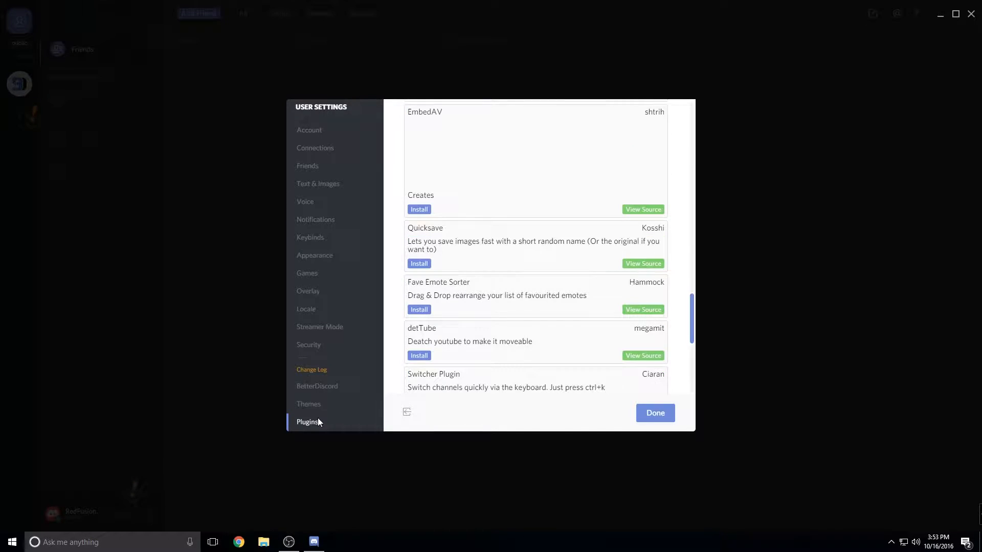
pyautogui.click(308, 404)
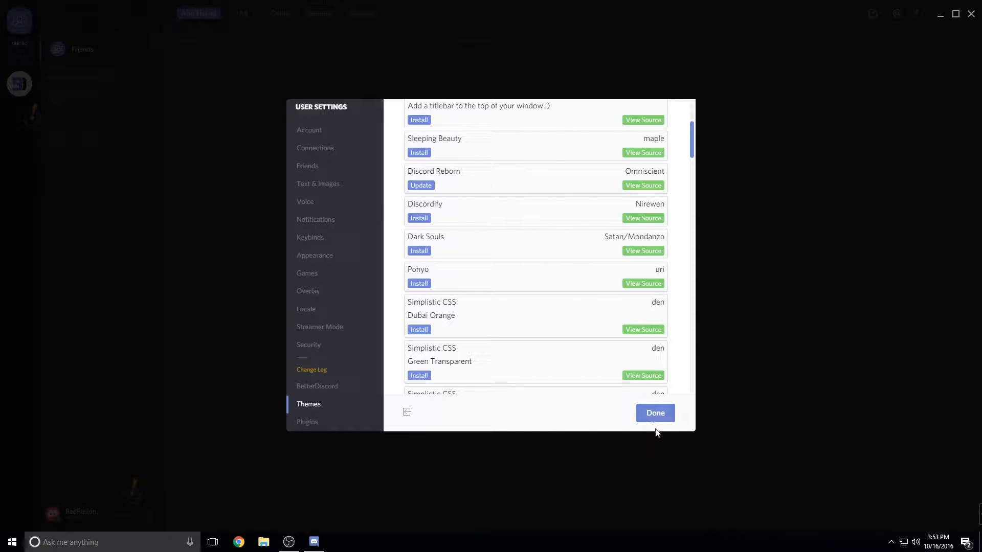
pyautogui.click(655, 413)
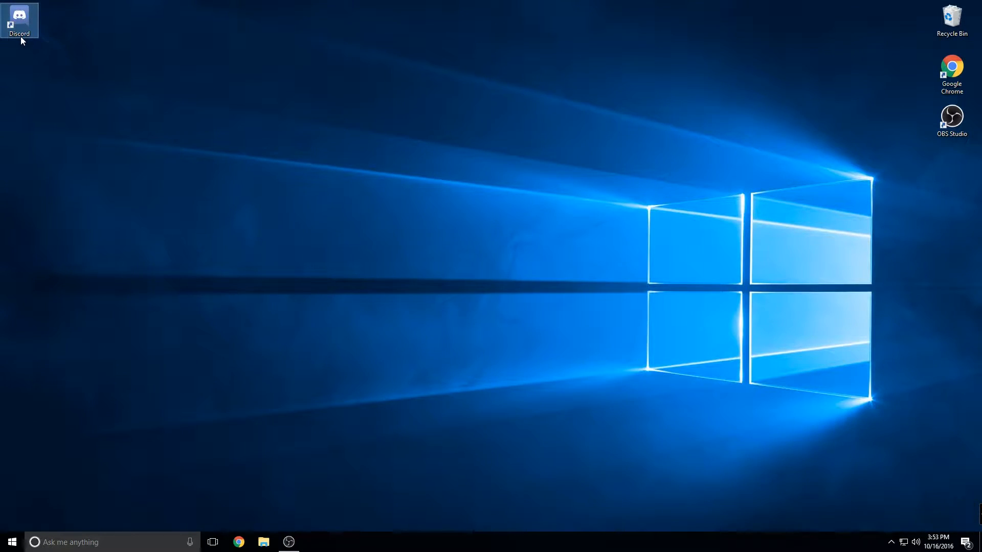
# - Relaunch Discord from the desktop shortcut so BetterDiscord starts up
pyautogui.doubleClick(19, 20)
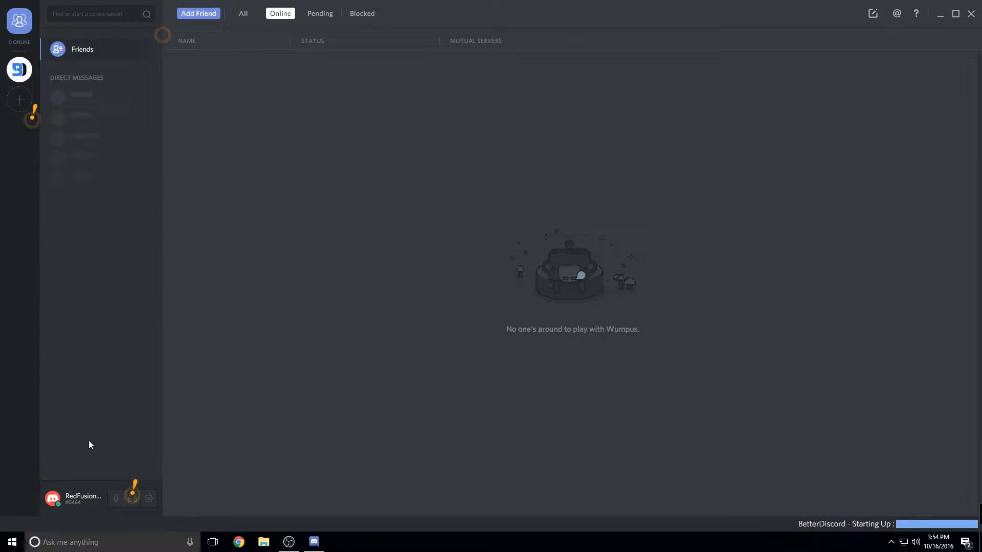
# - Enable the Clock plugin and the Discord Reborn theme under BetterDiscord settings, then close settings
pyautogui.click(149, 499)
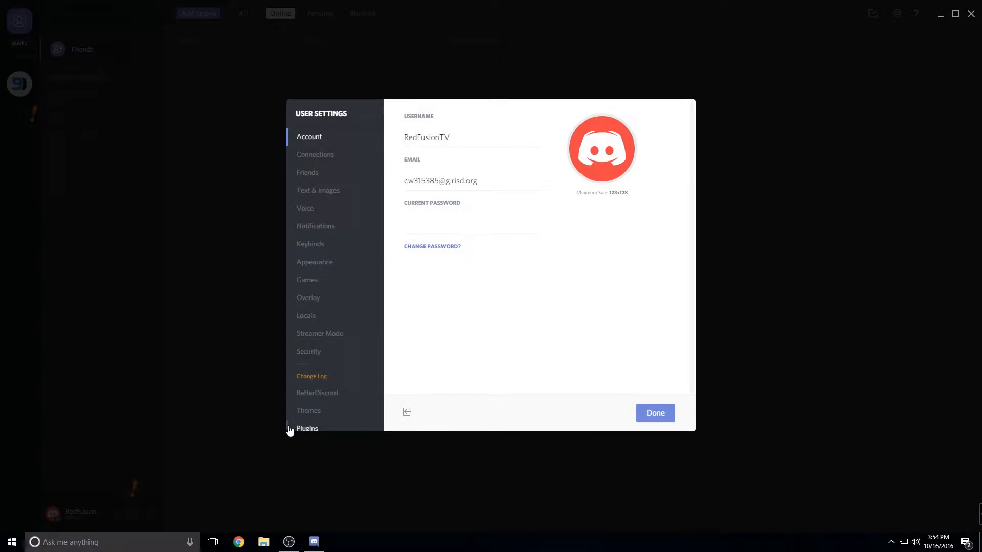
pyautogui.click(317, 393)
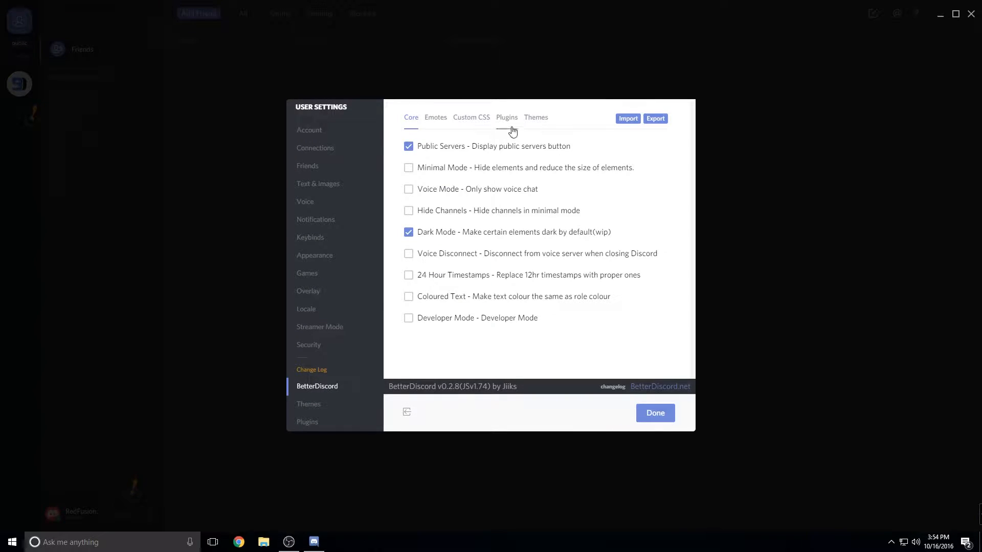
pyautogui.click(506, 117)
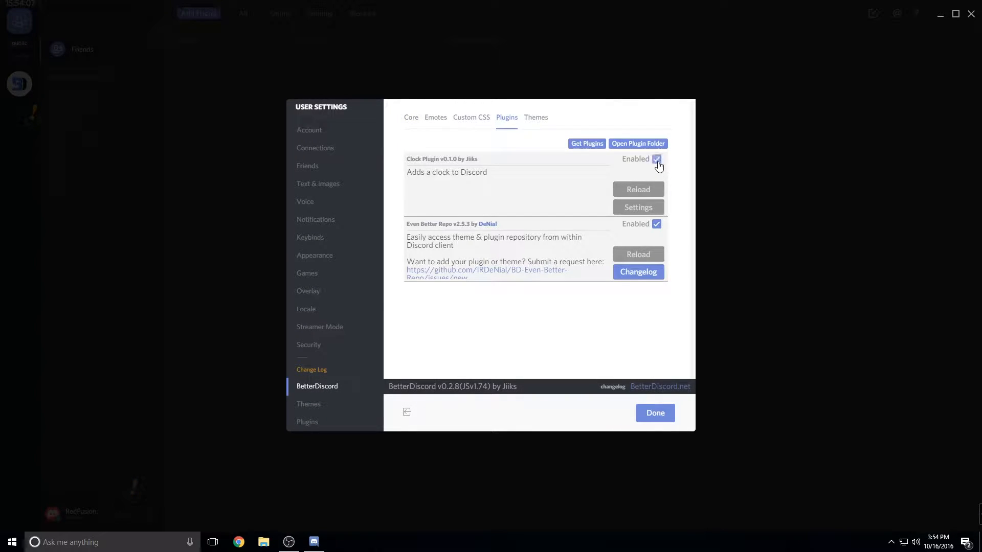
pyautogui.click(535, 117)
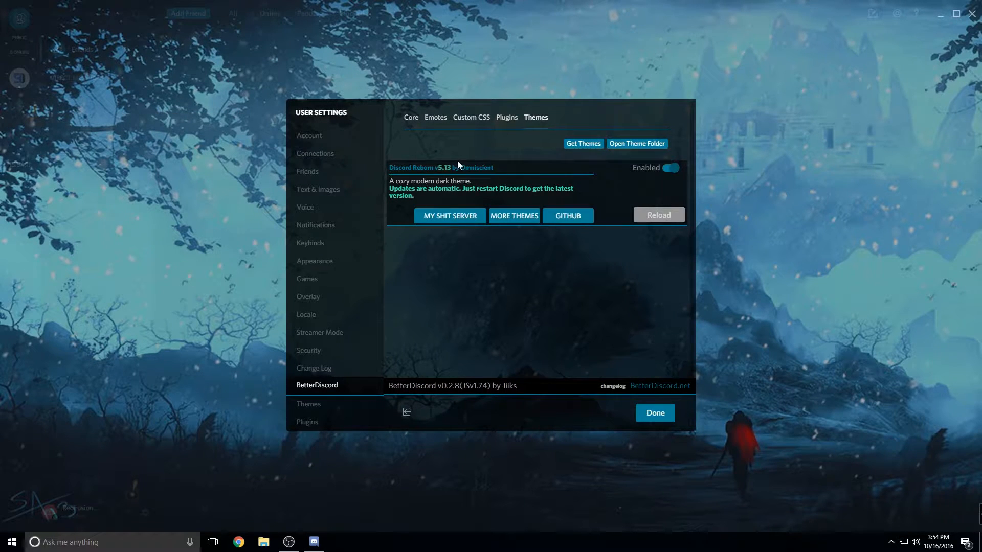
pyautogui.click(655, 413)
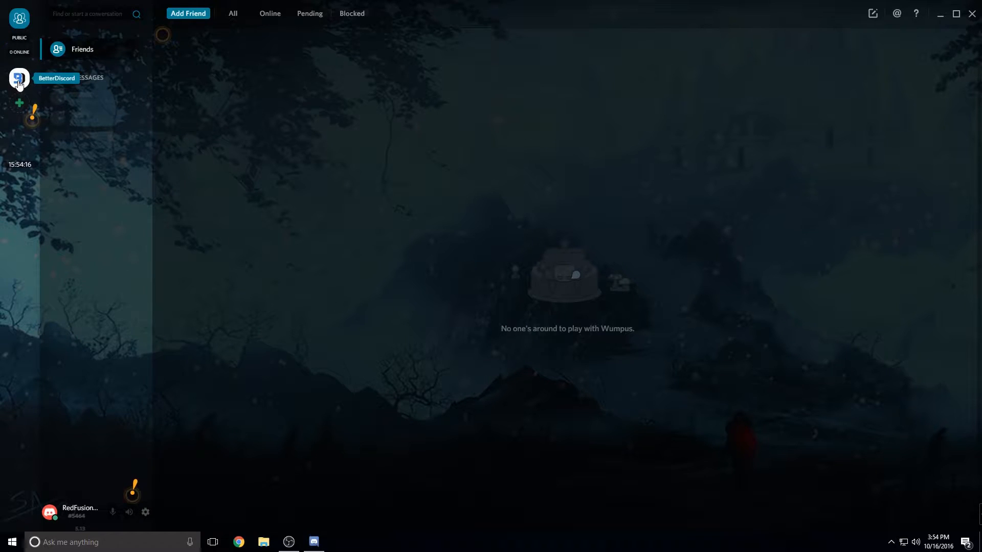
# - Open the BetterDiscord server, switch off Discord Reborn, view Custom CSS, and reopen settings
pyautogui.click(19, 78)
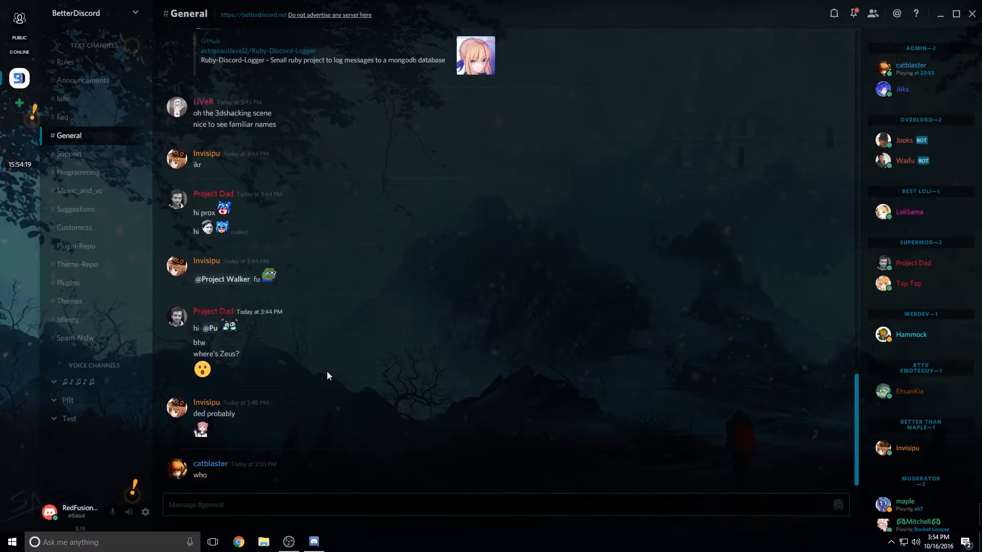
pyautogui.moveTo(146, 512)
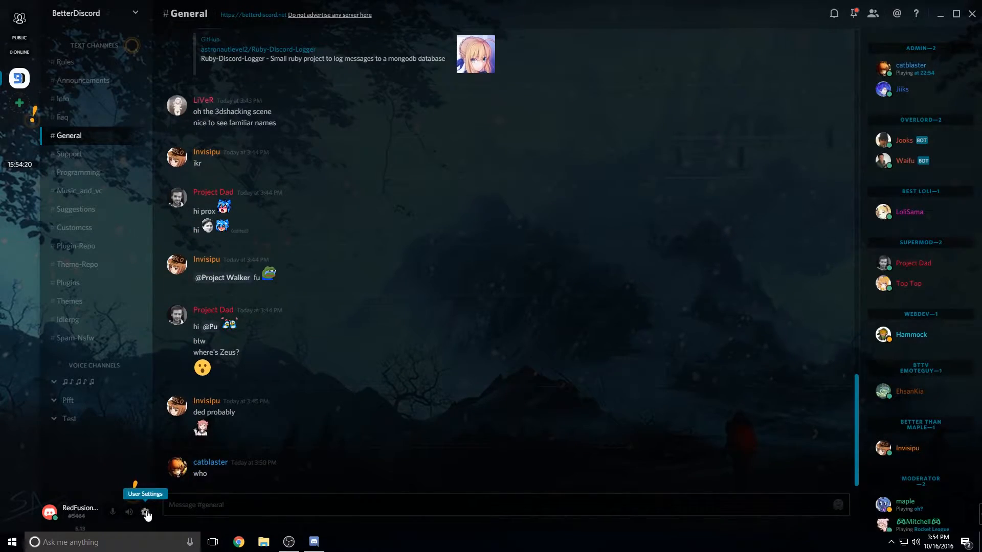
pyautogui.click(146, 513)
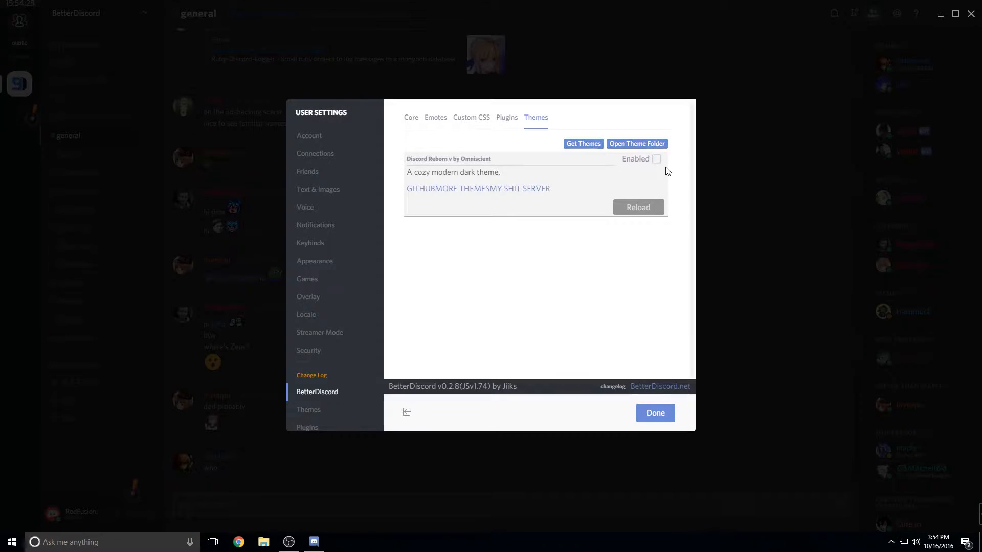
pyautogui.click(507, 117)
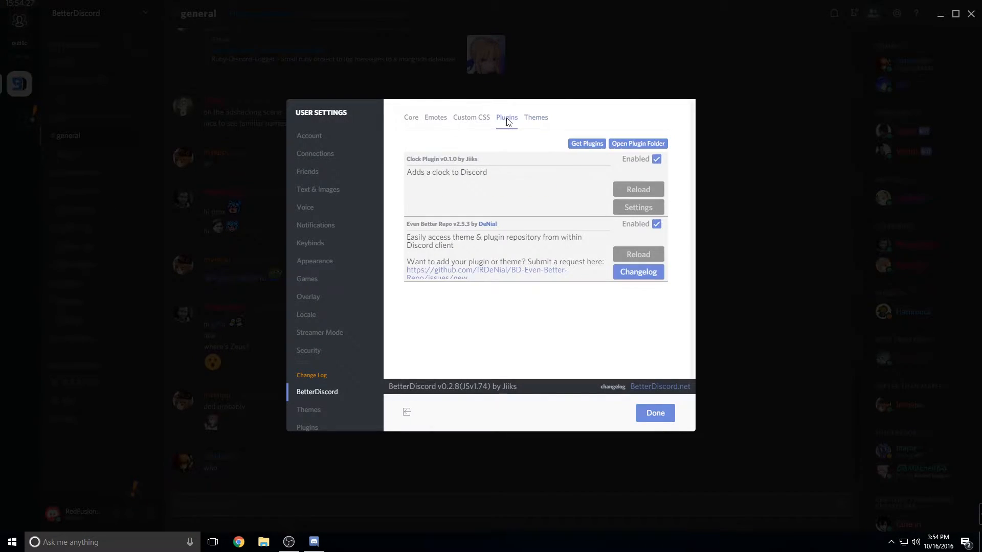
pyautogui.click(471, 117)
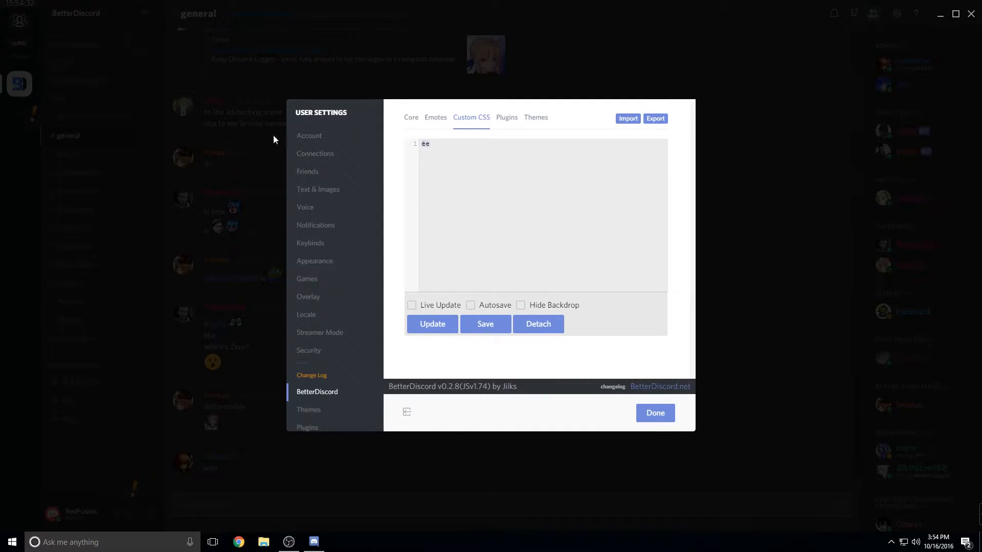
pyautogui.click(436, 117)
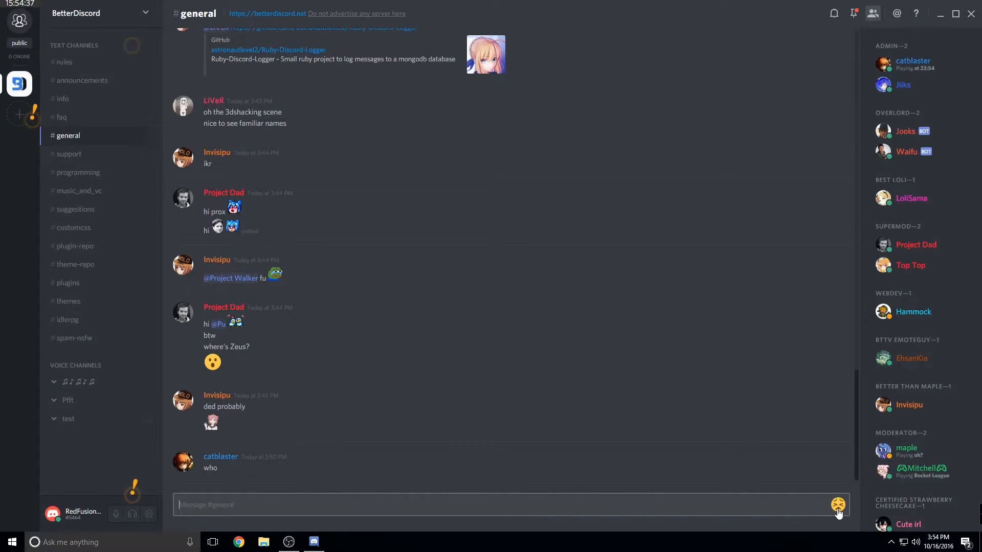
pyautogui.click(838, 505)
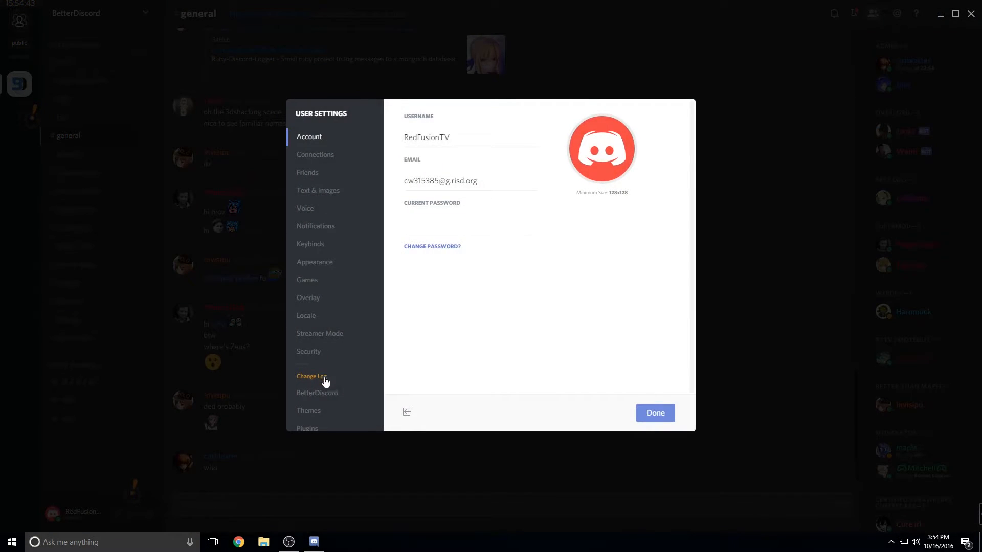
# - In BetterDiscord Core options, toggle Minimal Mode and Coloured Text on, then off
pyautogui.click(317, 393)
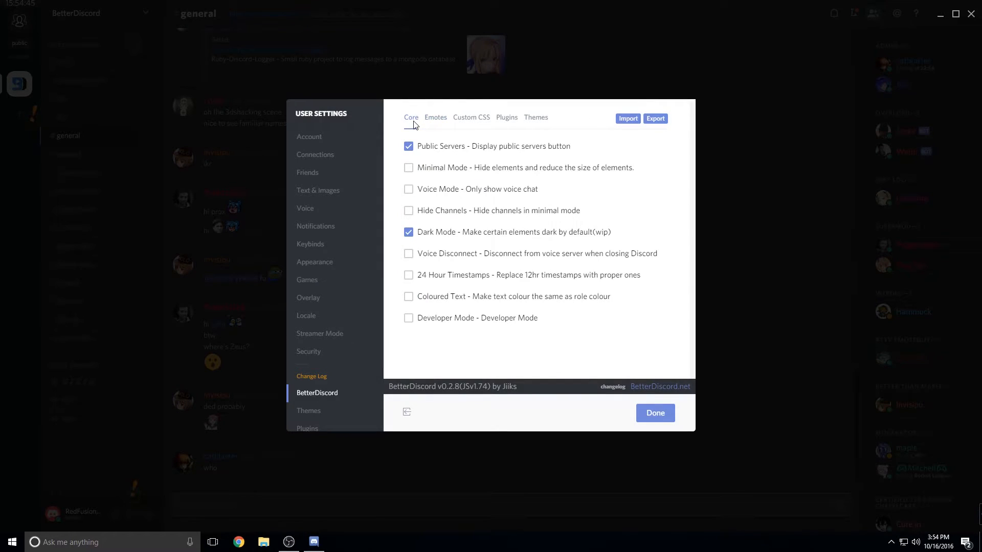
pyautogui.click(408, 167)
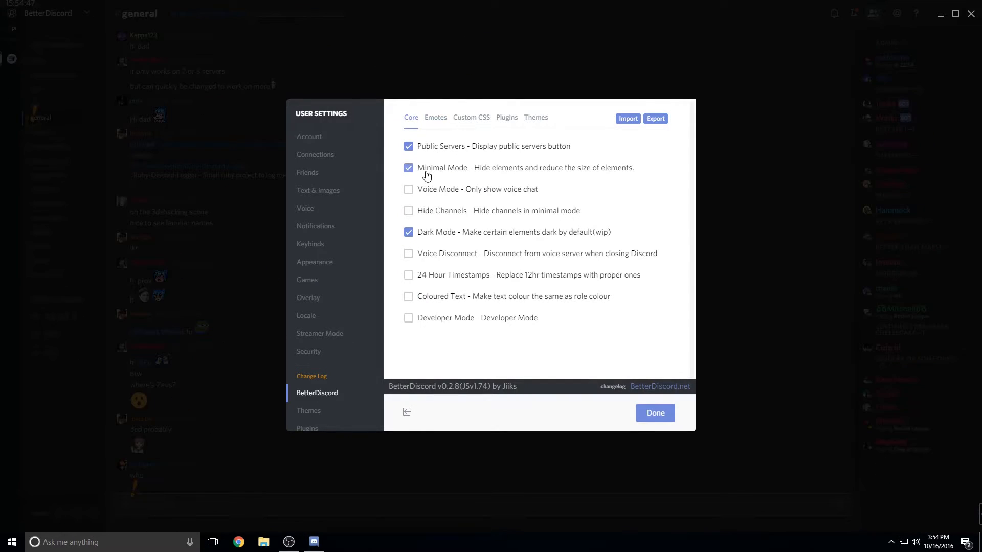
pyautogui.click(408, 167)
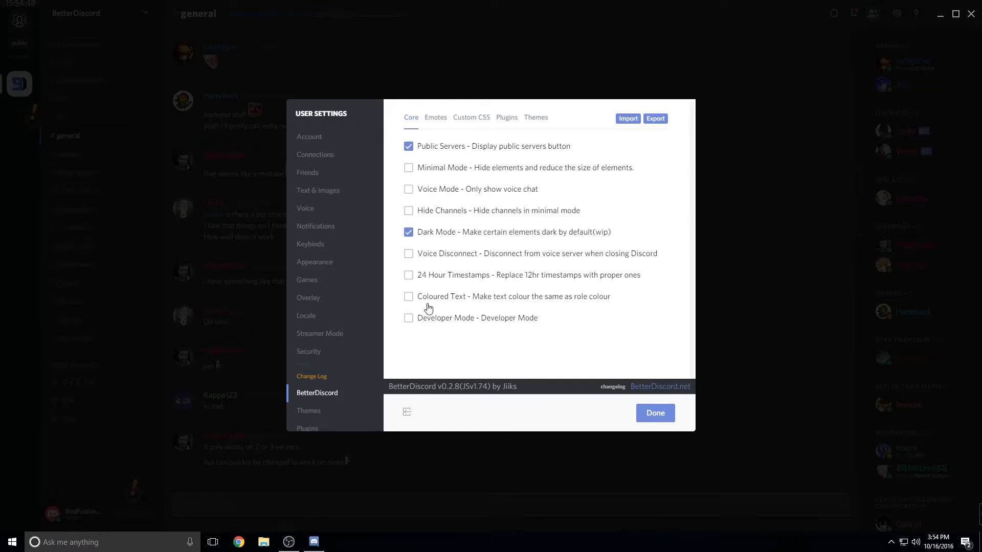
pyautogui.click(408, 297)
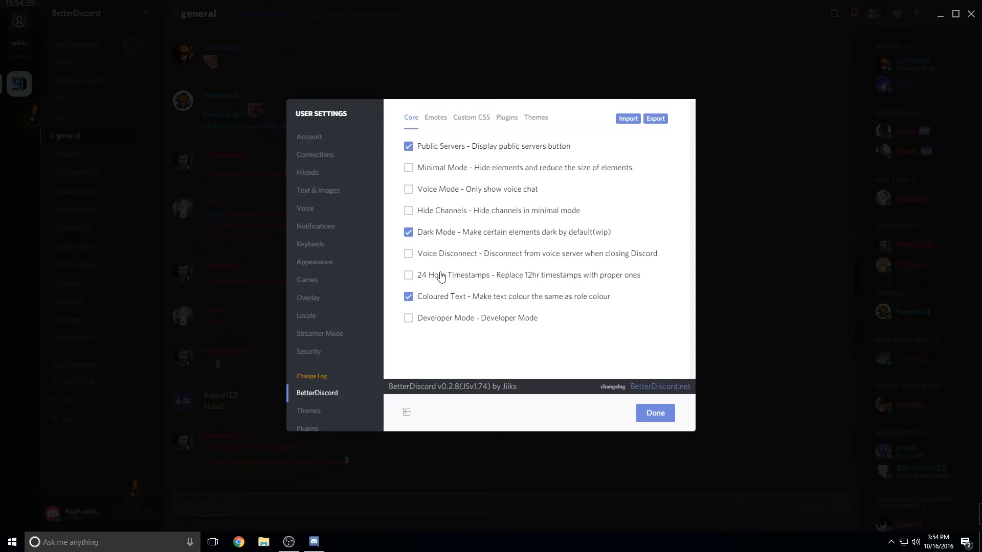
pyautogui.click(408, 296)
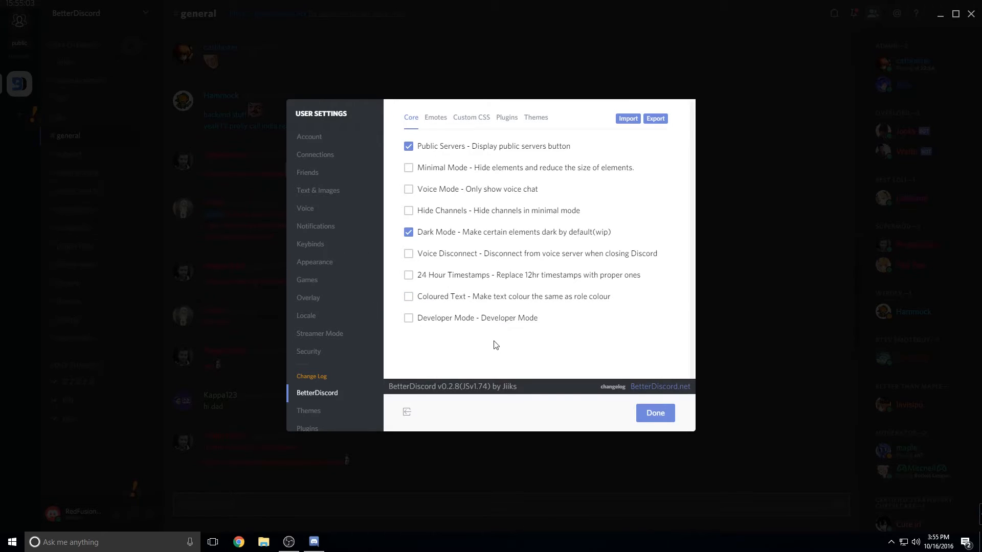
pyautogui.moveTo(500, 350)
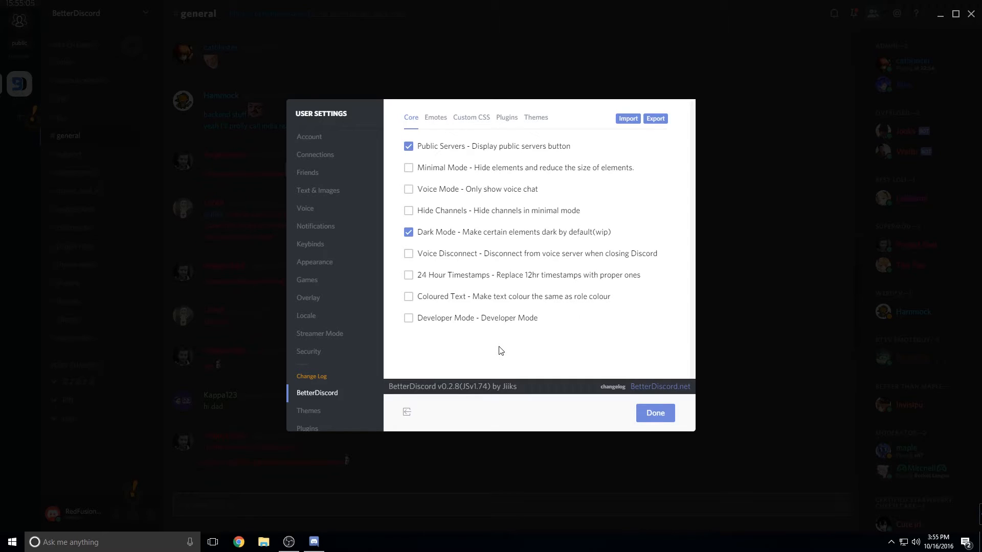
pyautogui.moveTo(498, 318)
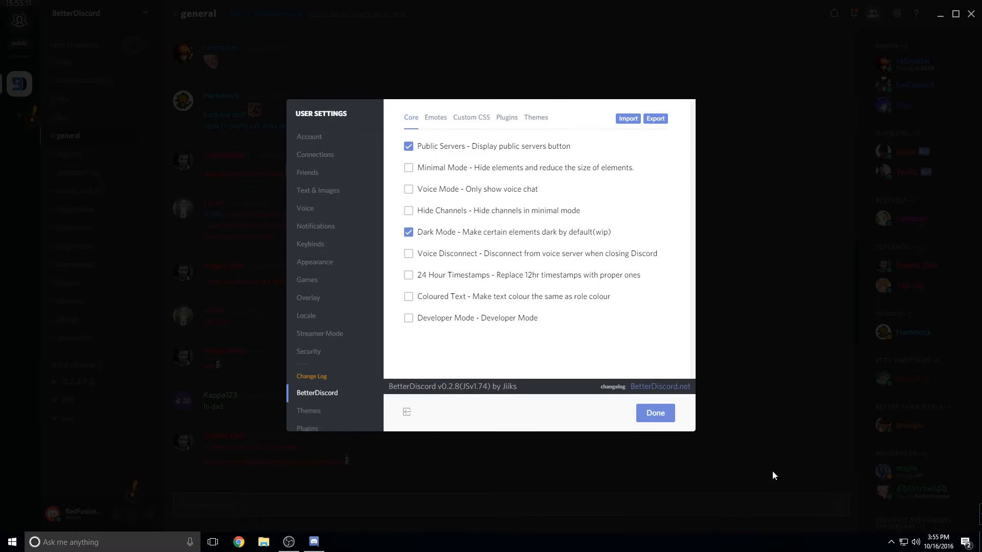
pyautogui.moveTo(444, 331)
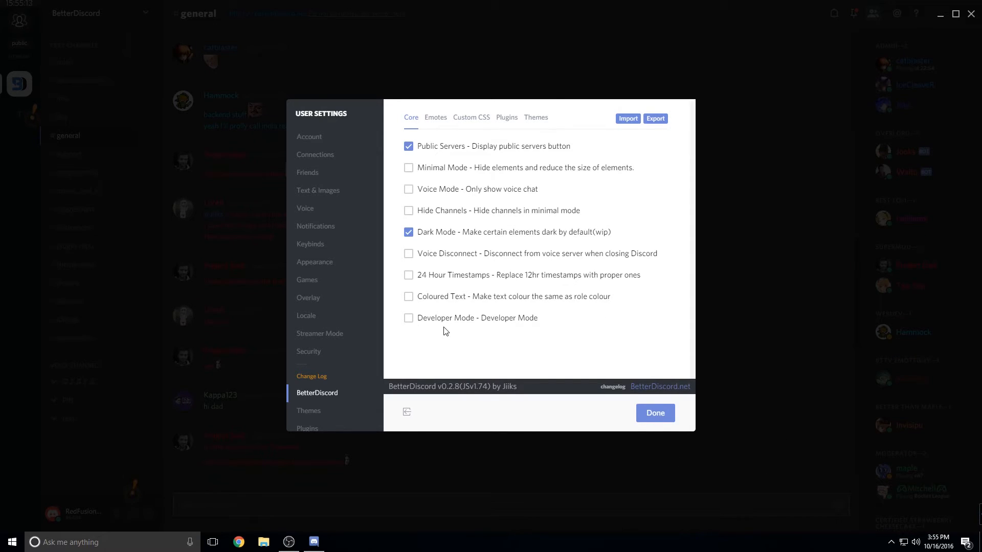
pyautogui.moveTo(542, 282)
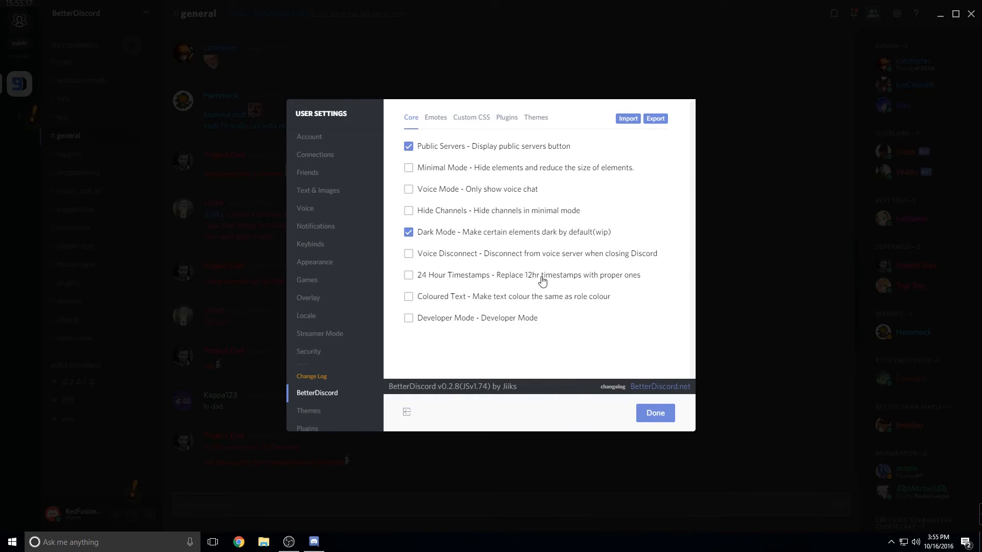
pyautogui.moveTo(542, 269)
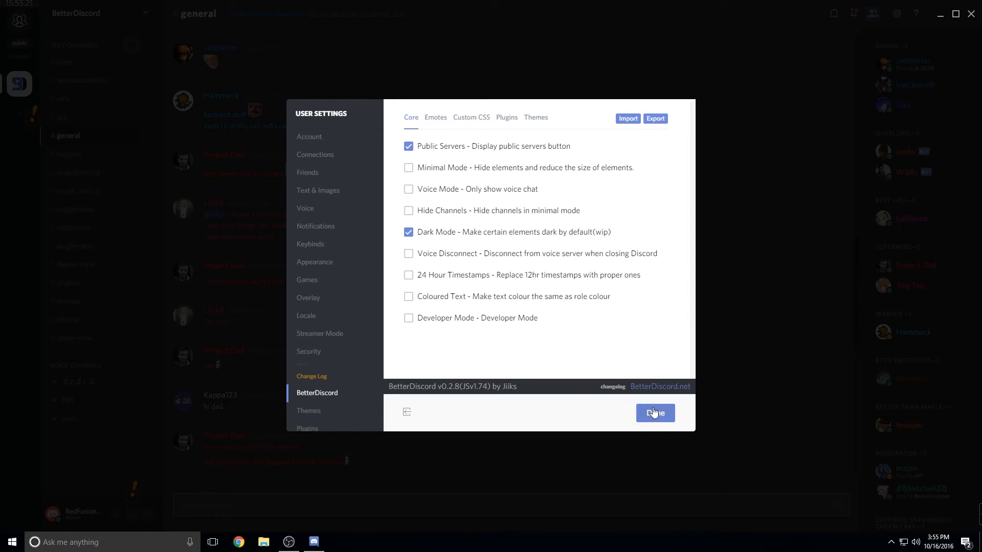
# - Close User Settings to return to the BetterDiscord server's general channel
pyautogui.click(655, 413)
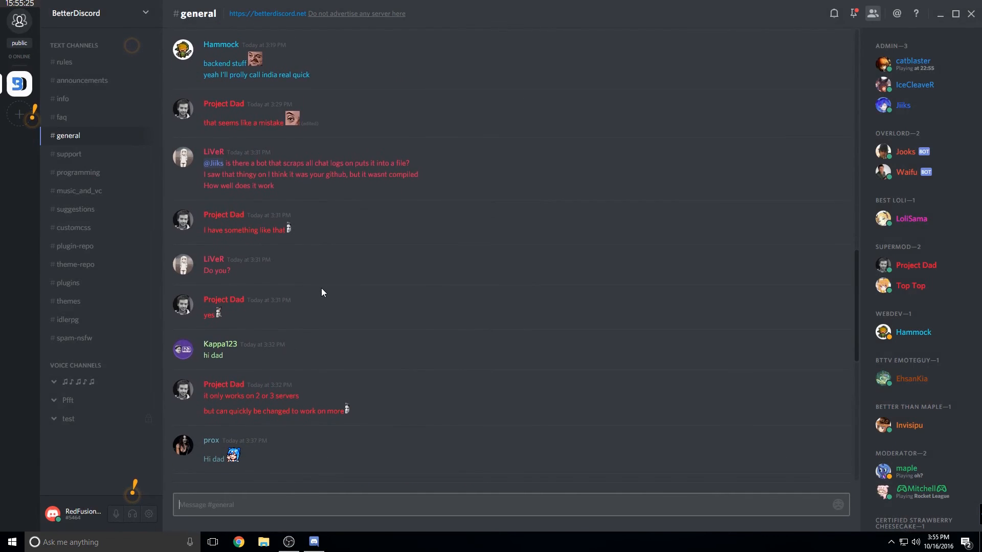
pyautogui.moveTo(317, 270)
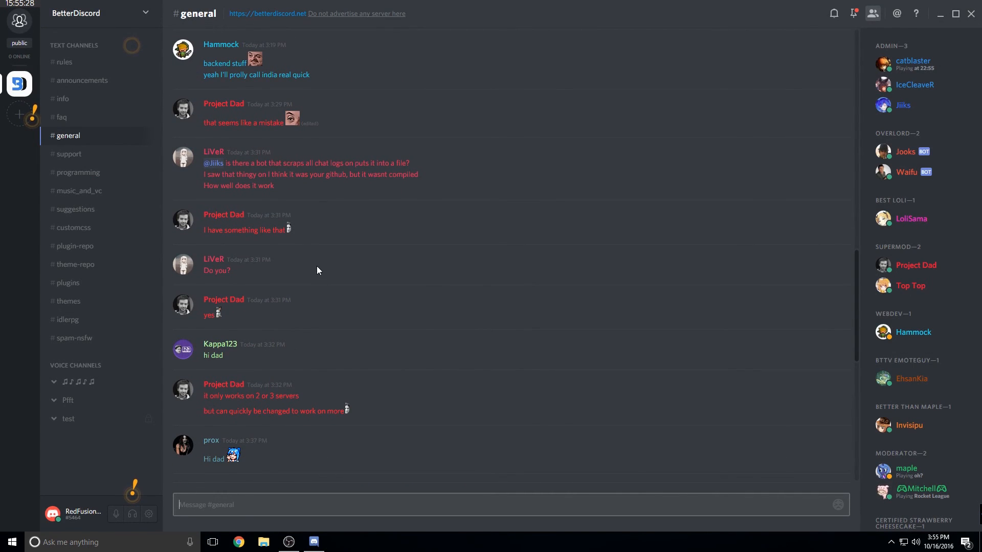